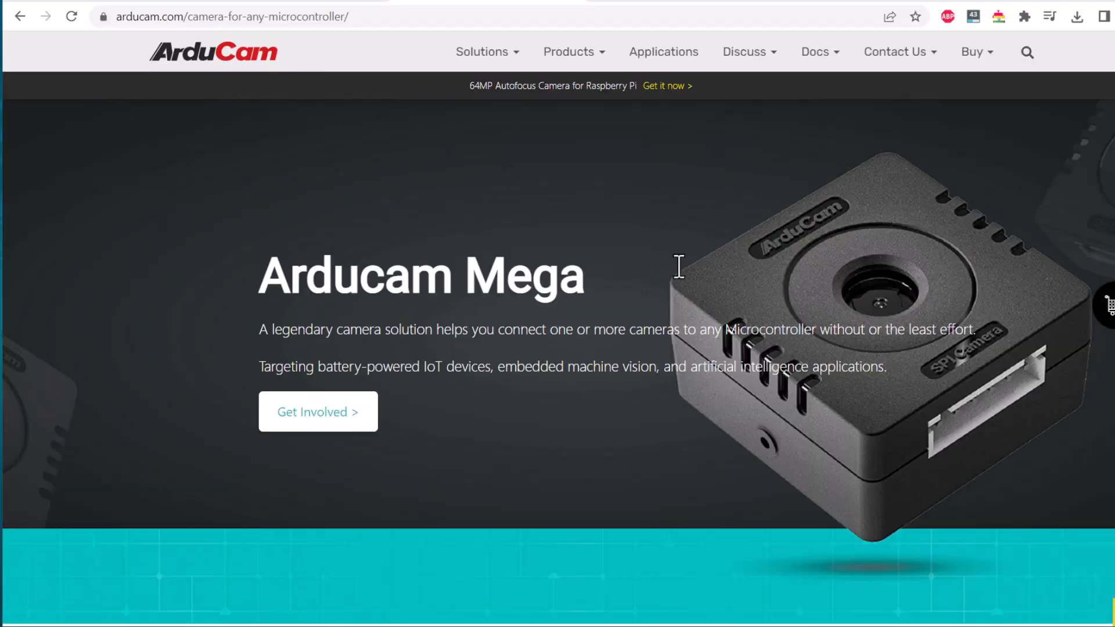
Scroll the Arducam Mega GUI guide on capture, streaming, exposure, brightness, EV and effects.
scroll(down, 3)
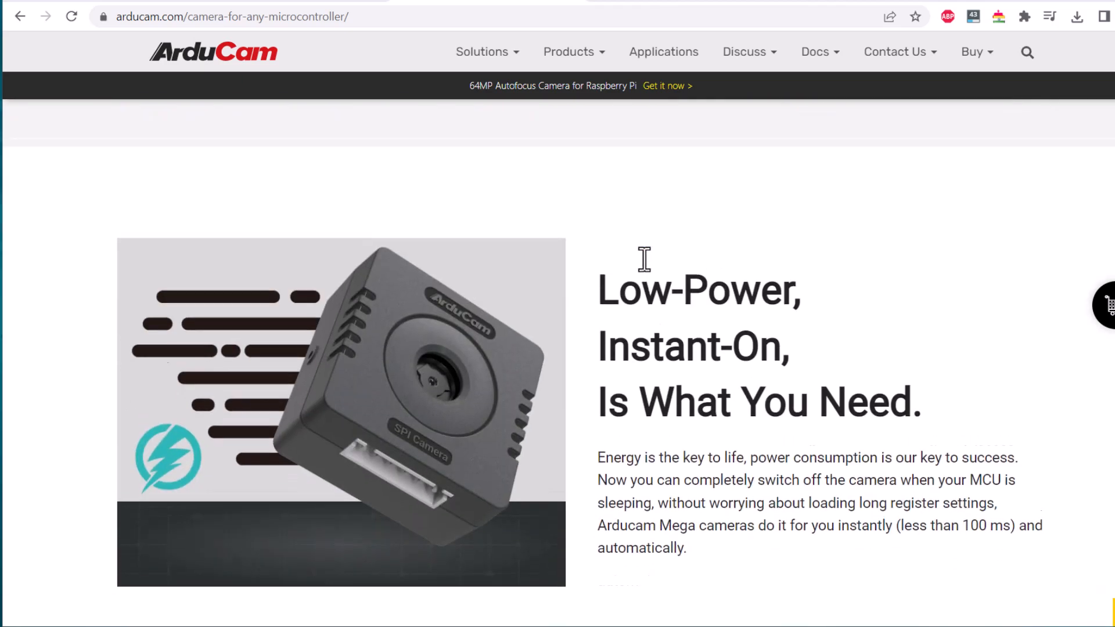
scroll(down, 3)
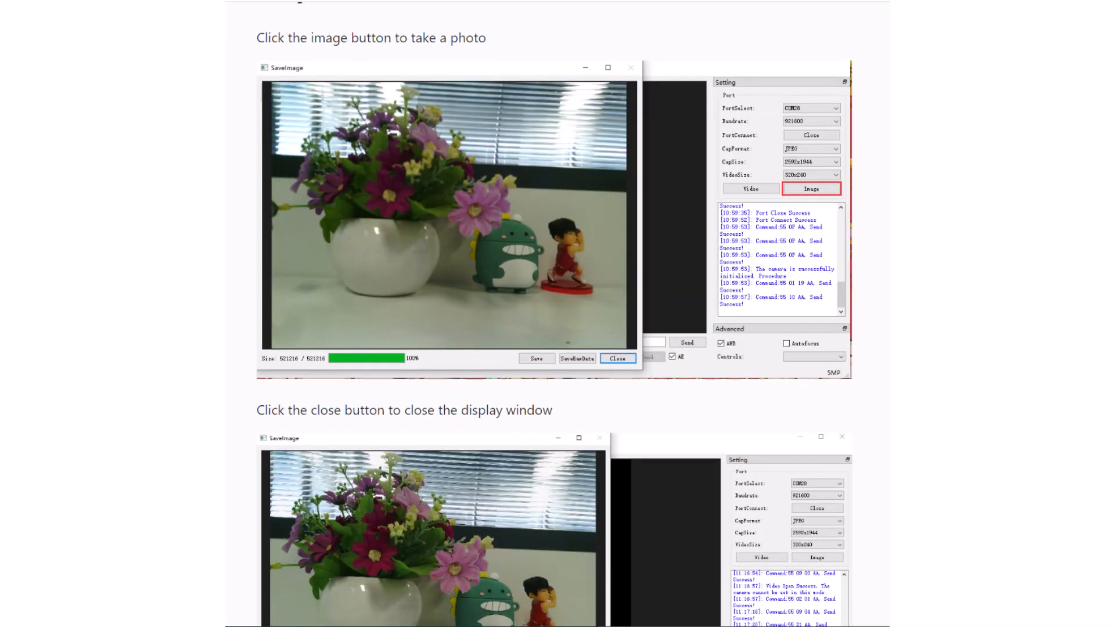
scroll(down, 3)
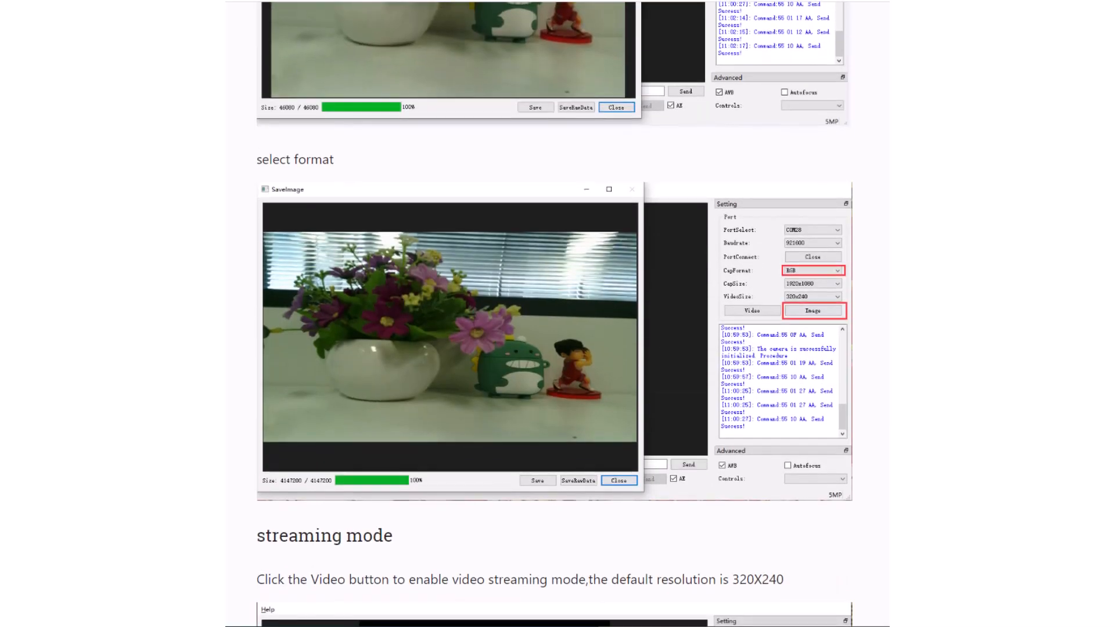
scroll(down, 3)
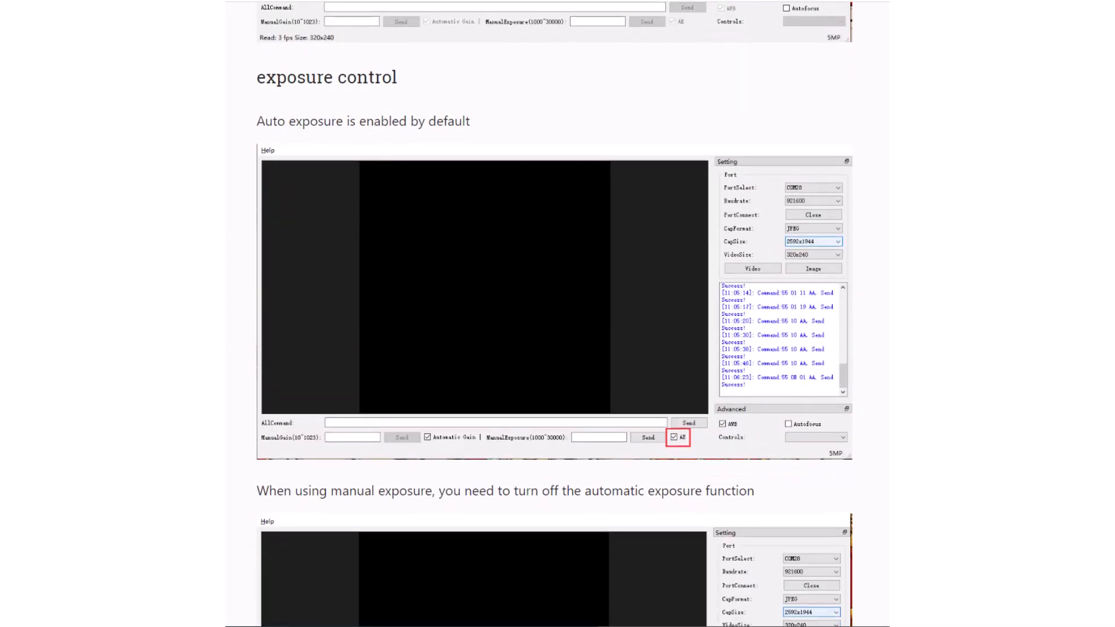
scroll(down, 3)
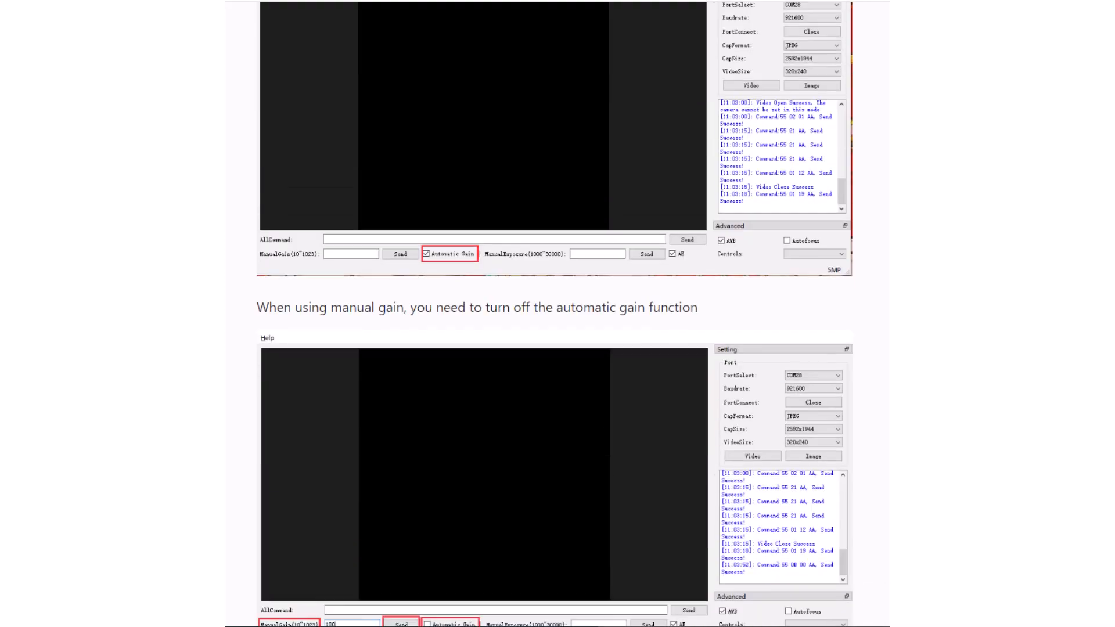
scroll(down, 3)
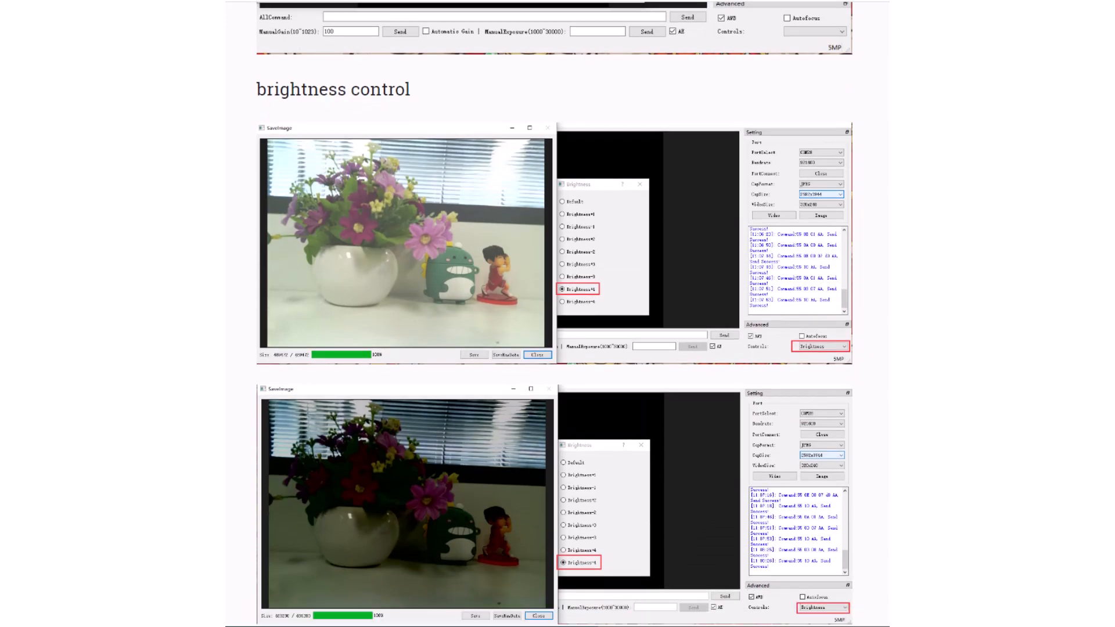
scroll(down, 3)
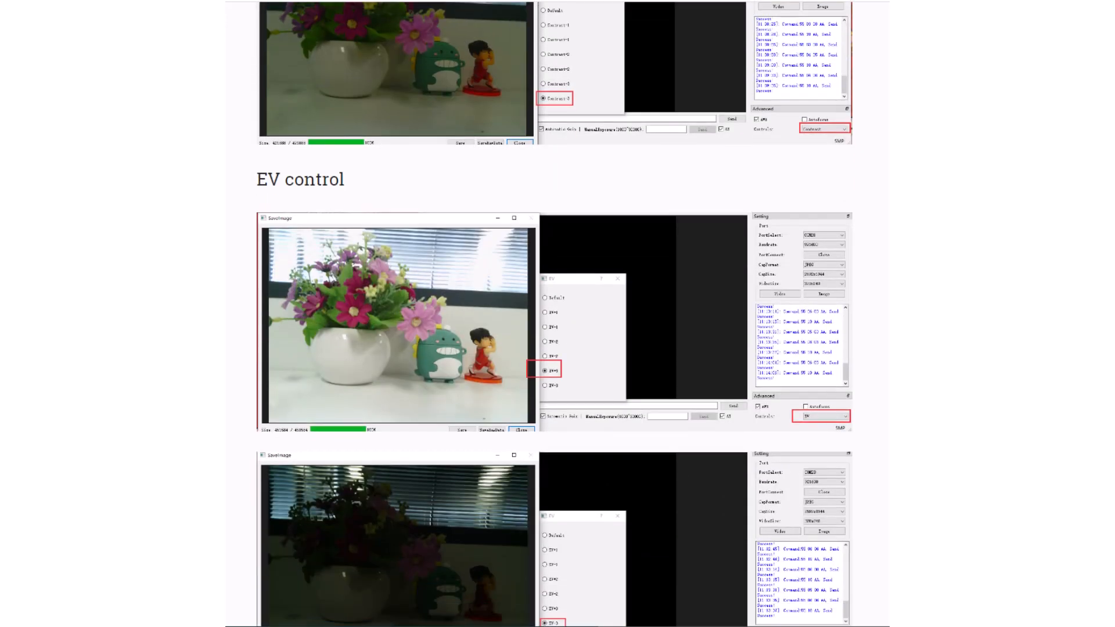
scroll(down, 3)
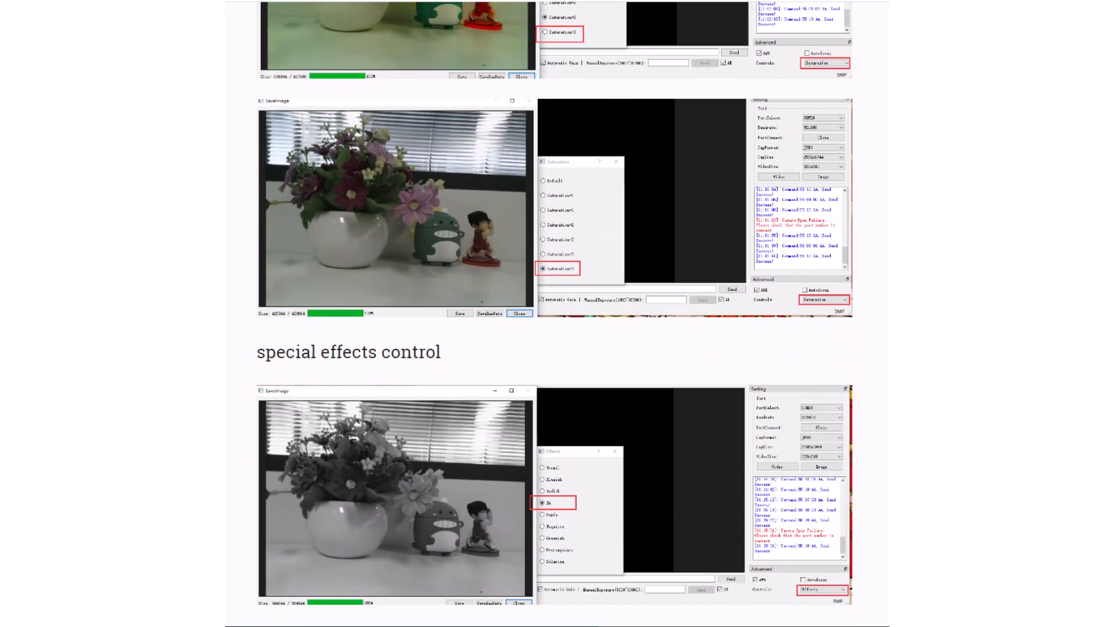
click(1036, 243)
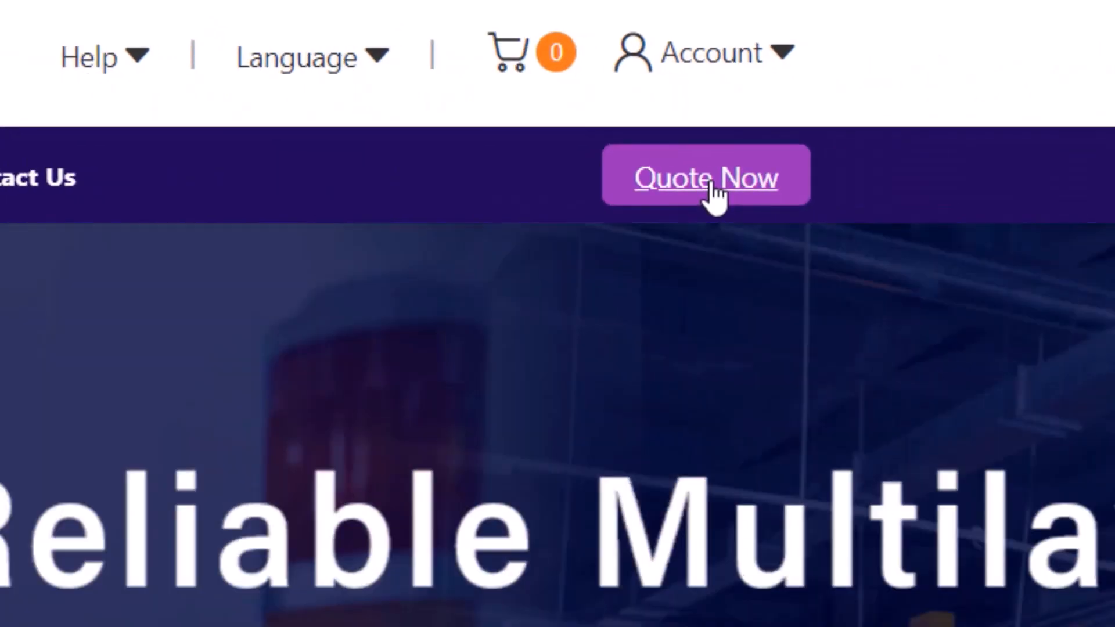
Open the PCB quote form and scroll through copper weight, via and surface finish options.
click(706, 176)
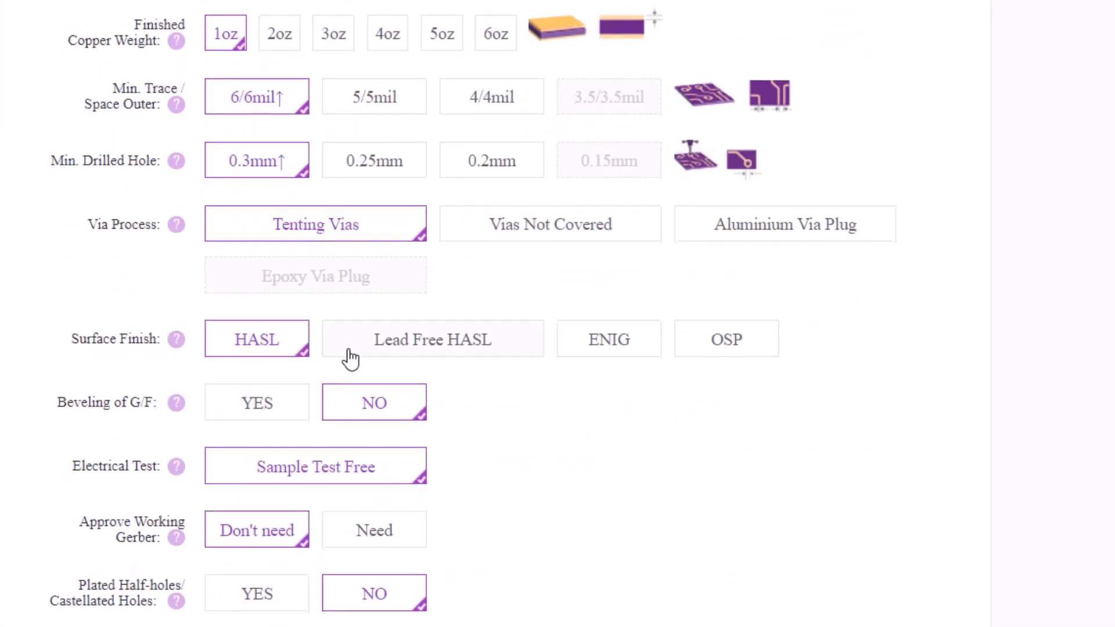
scroll(down, 3)
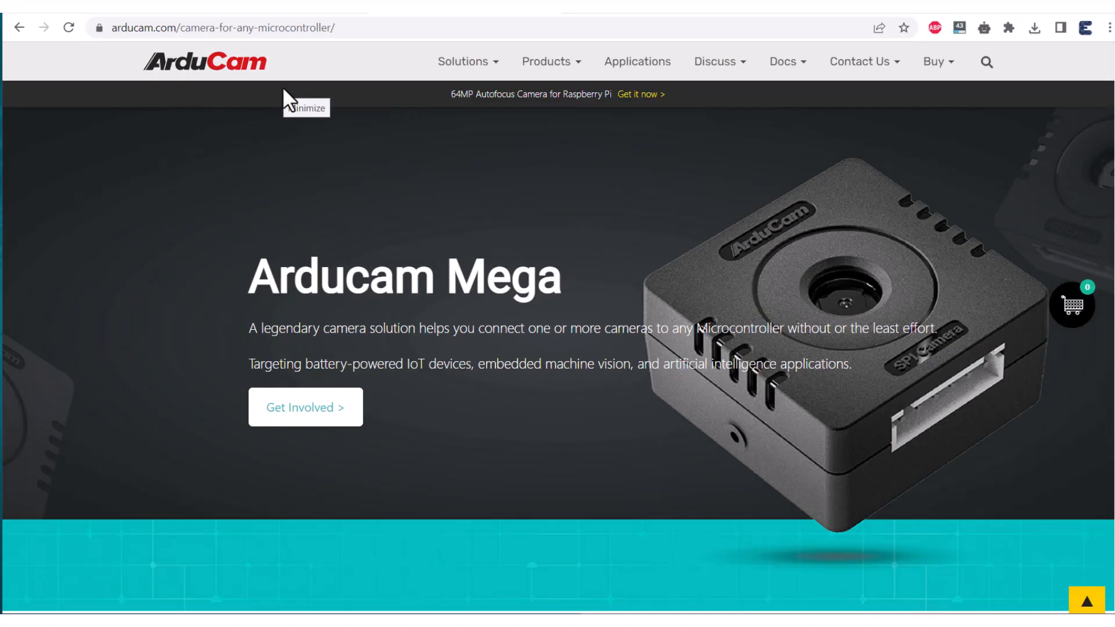
Scroll the Arducam Mega product page down to the Get Involved section.
scroll(down, 3)
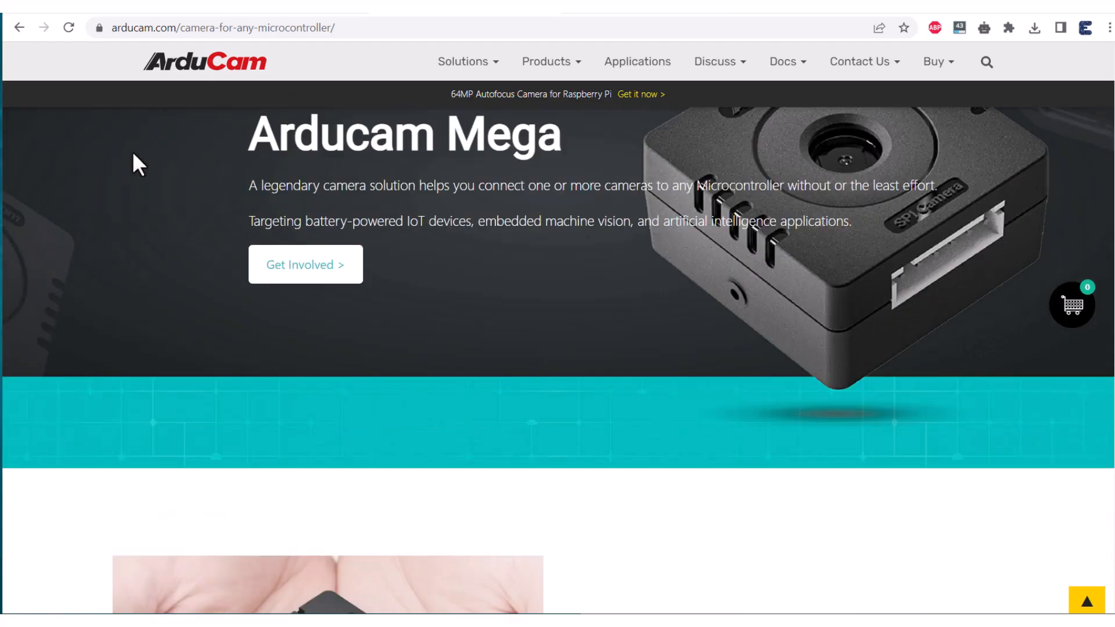
scroll(down, 3)
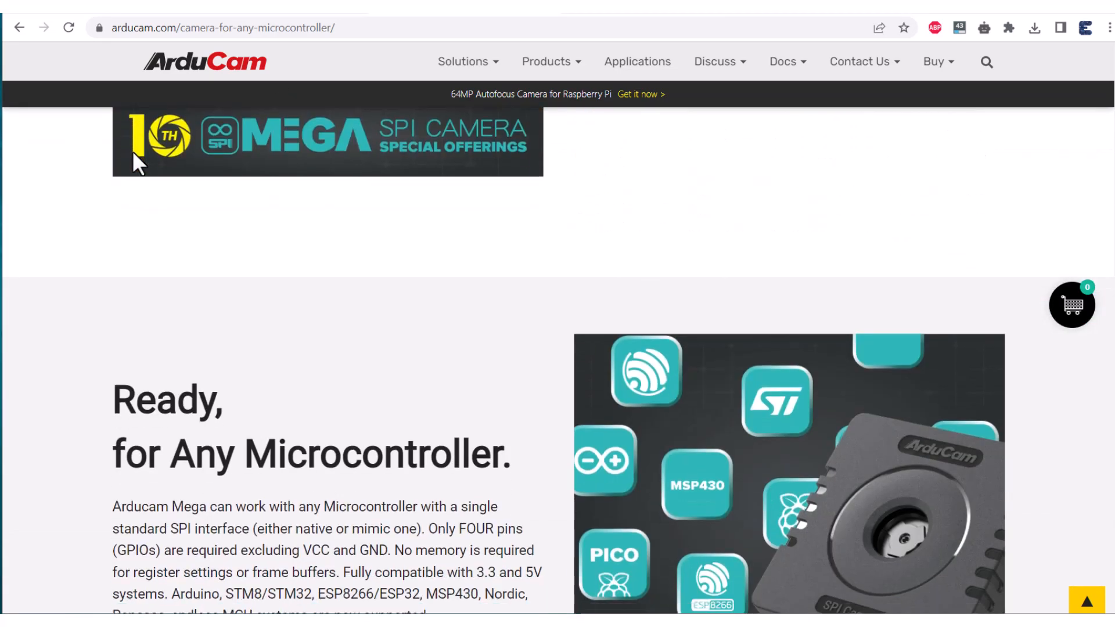
scroll(down, 3)
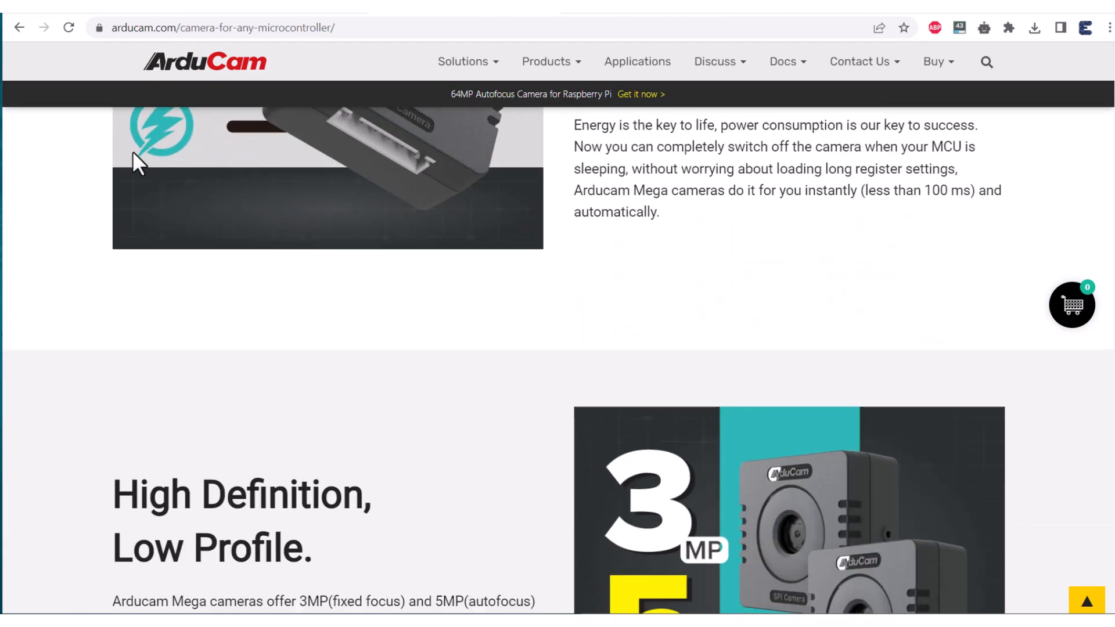
scroll(down, 3)
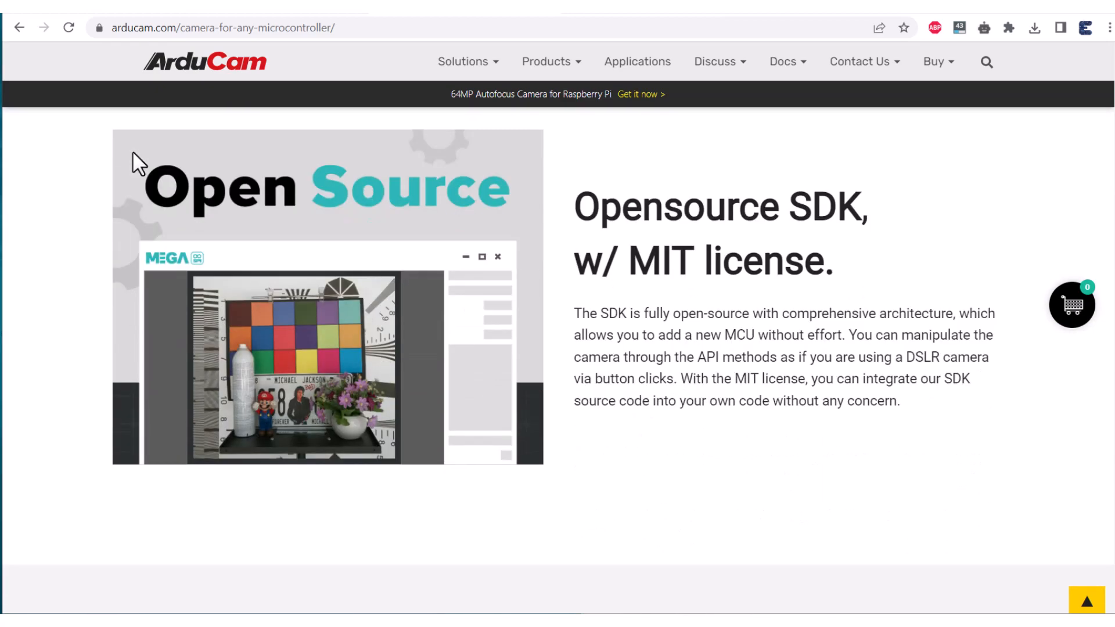
scroll(down, 3)
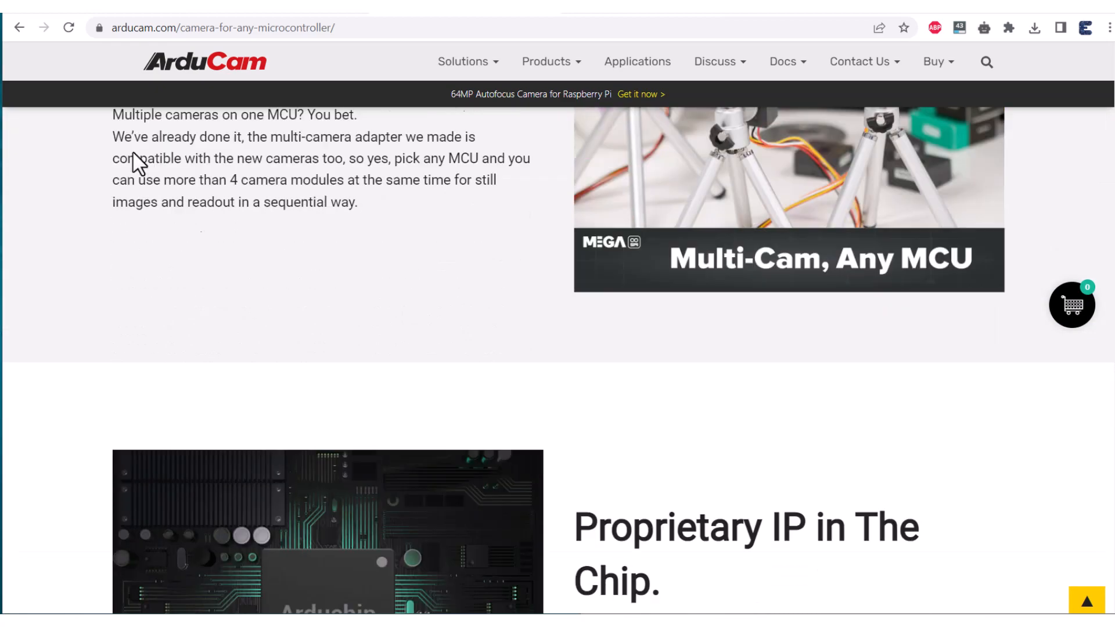
scroll(up, 3)
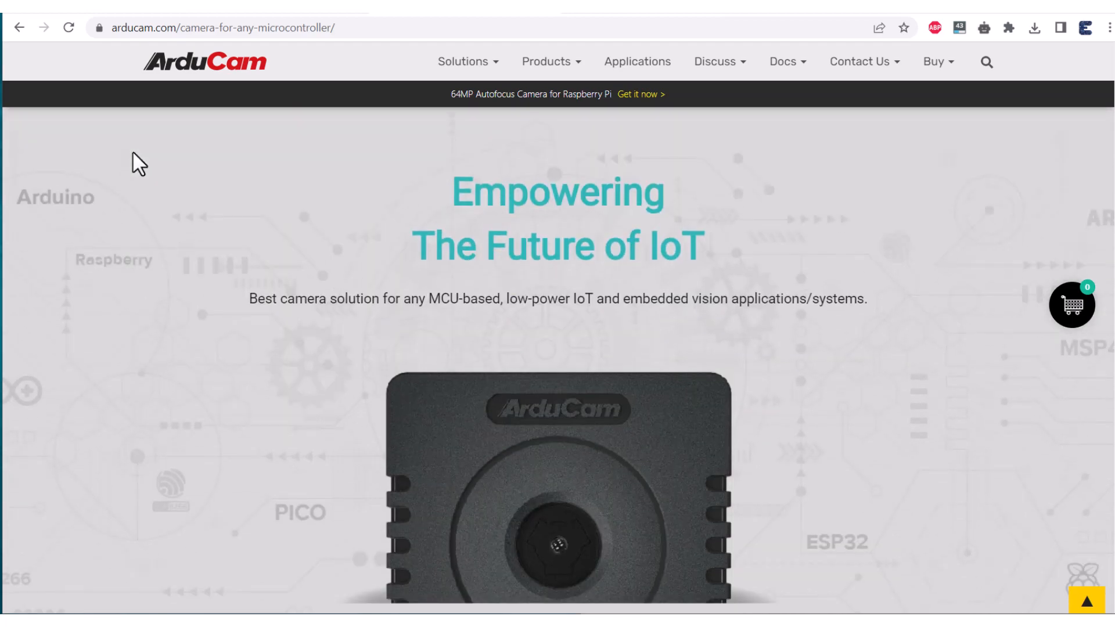
scroll(down, 3)
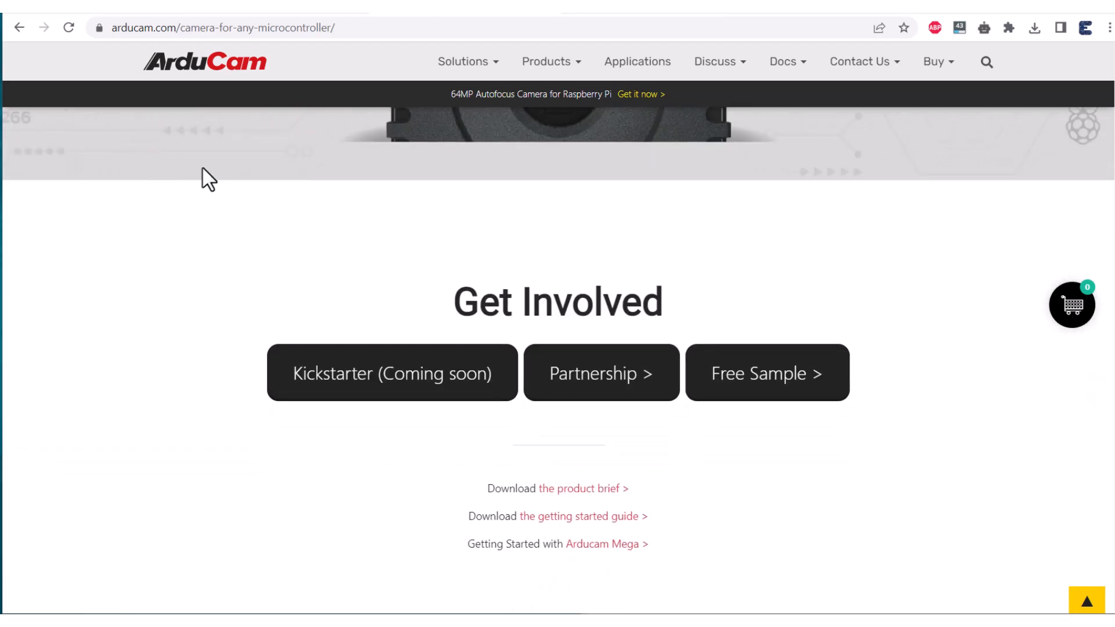
mouse_move(686, 409)
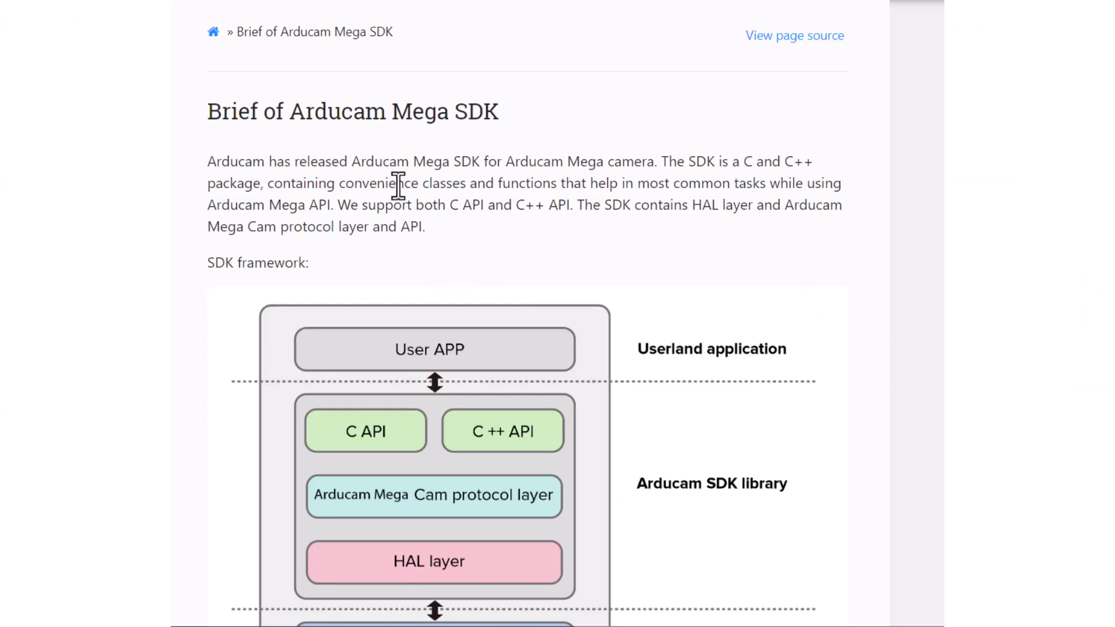
Open the getting started documentation and scroll to the SDK framework and block diagrams.
triple_click(352, 111)
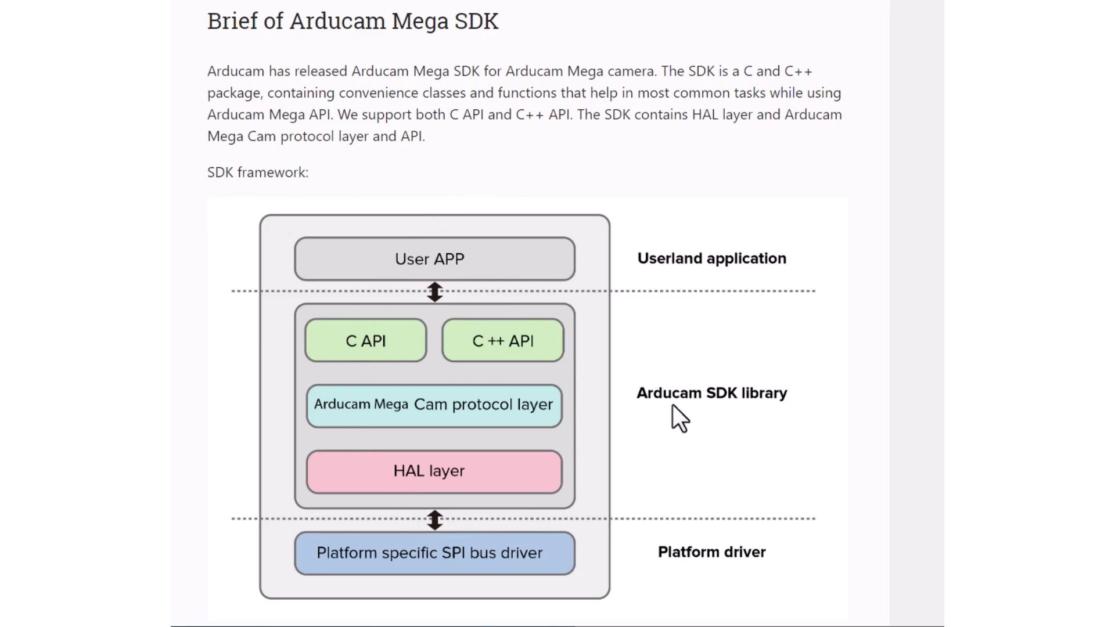
scroll(down, 3)
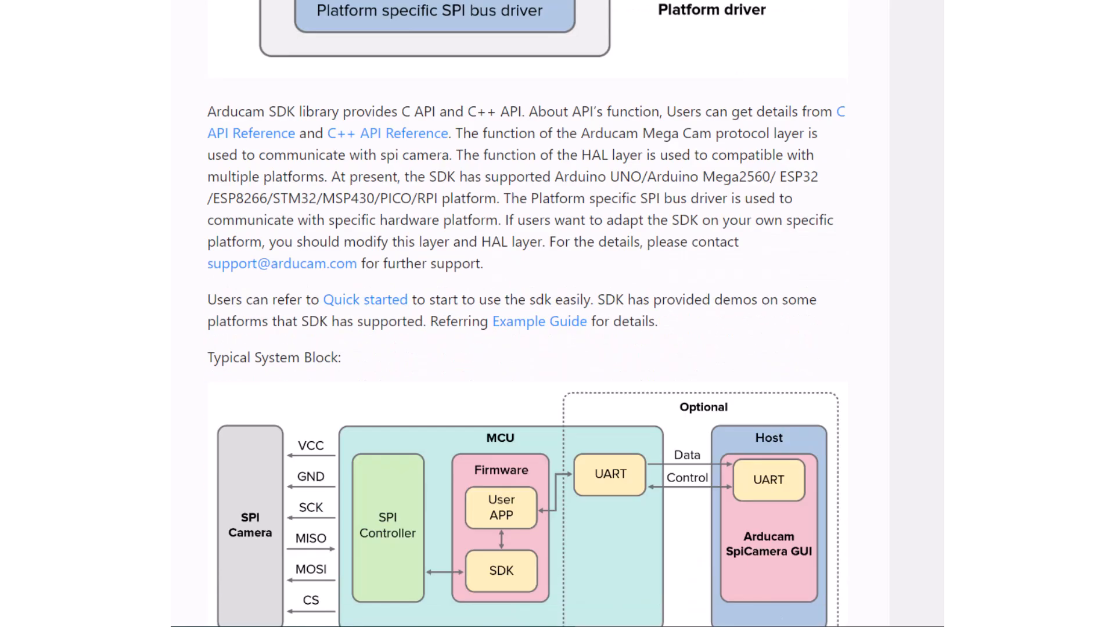
scroll(down, 3)
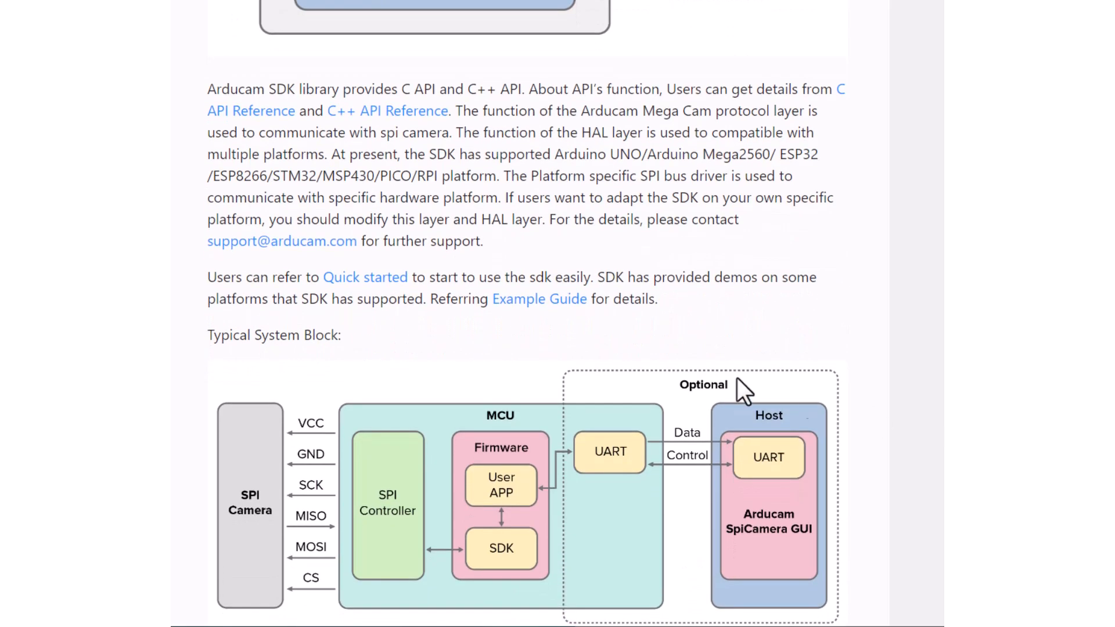
mouse_move(273, 319)
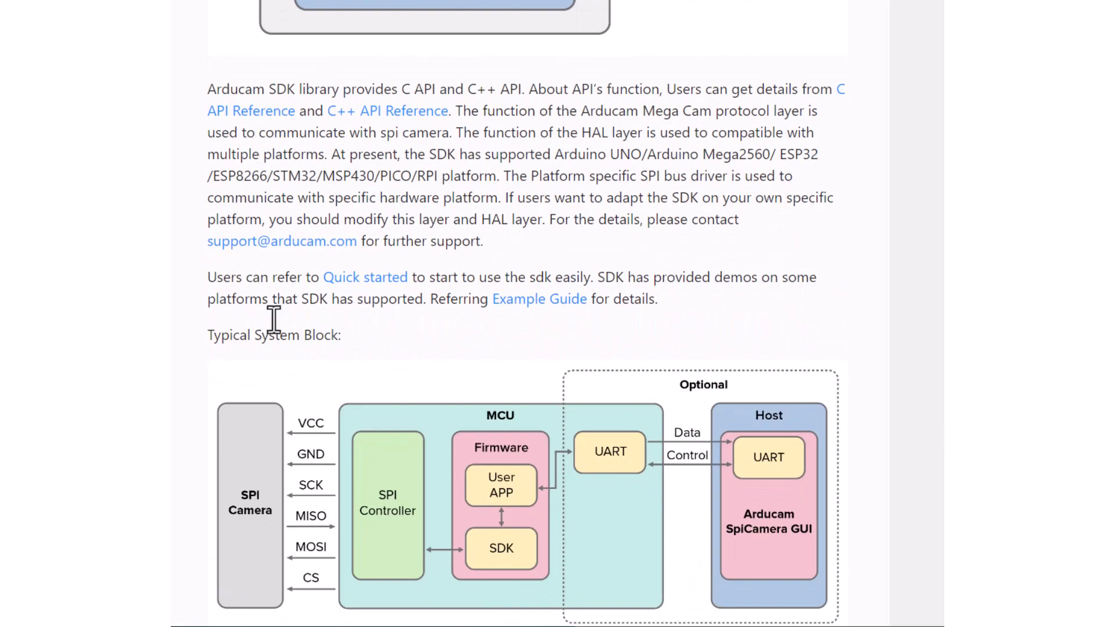
click(274, 20)
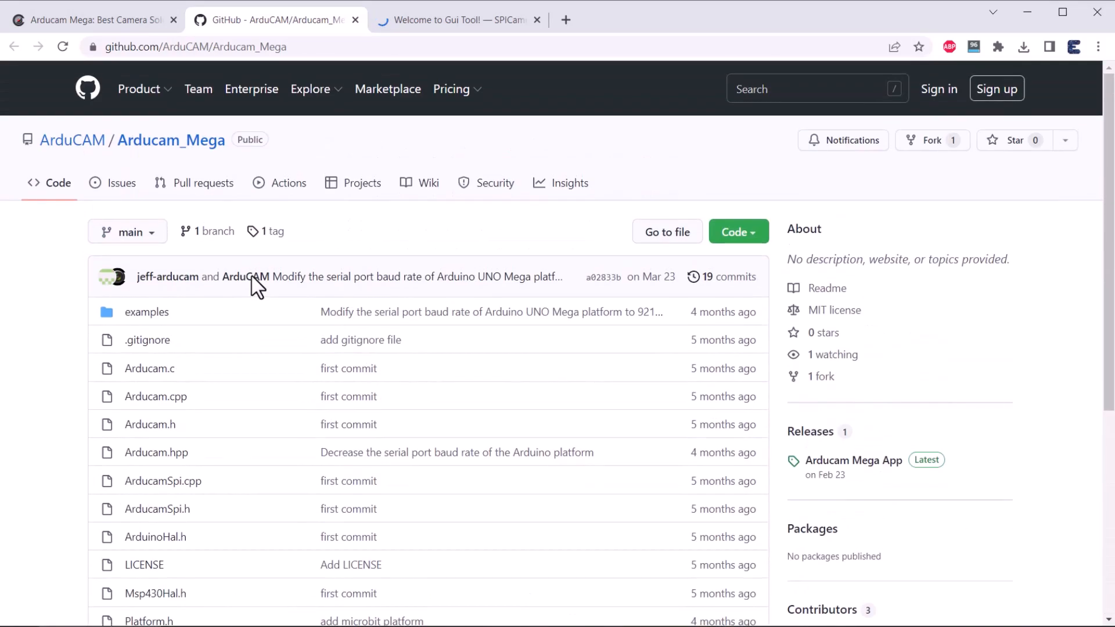
Download the ArduCAM/Arducam_Mega repository as a ZIP from the Code menu.
click(738, 231)
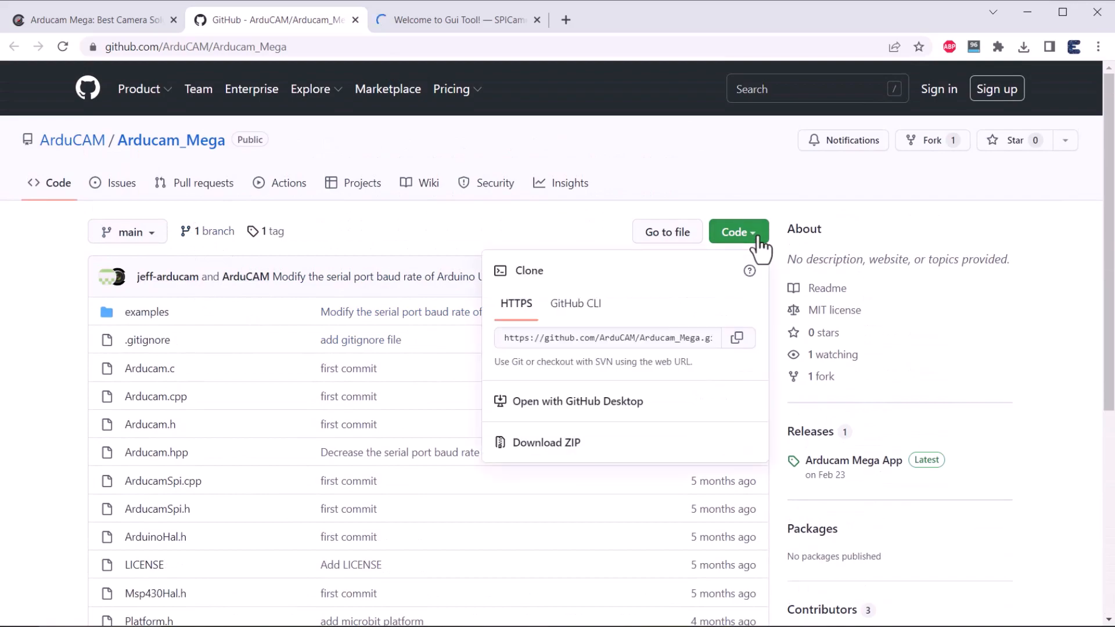
click(545, 442)
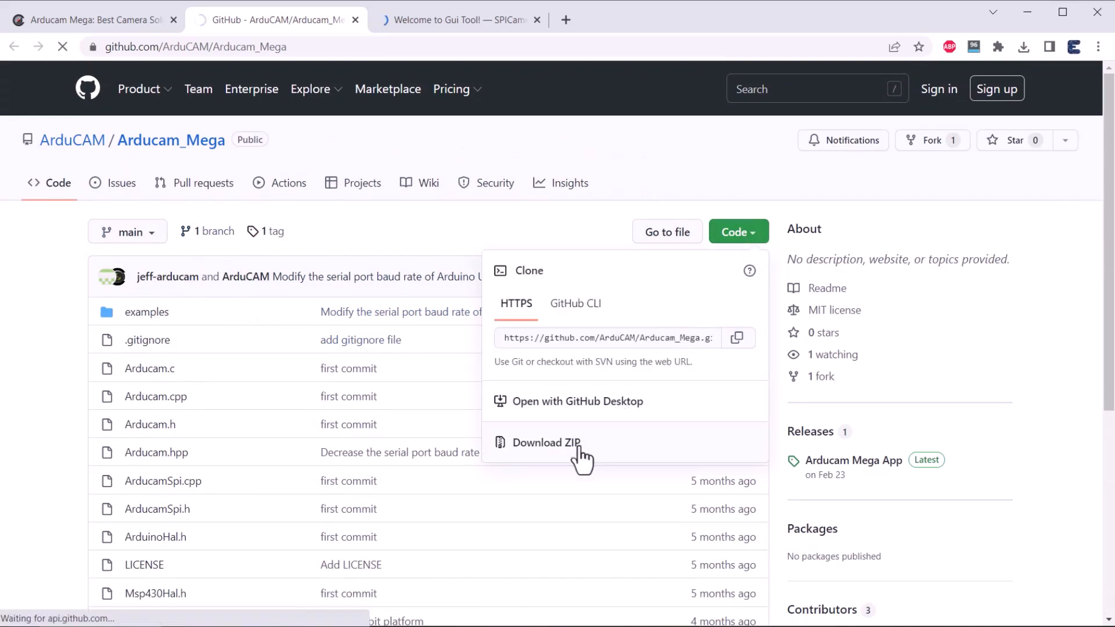
click(545, 443)
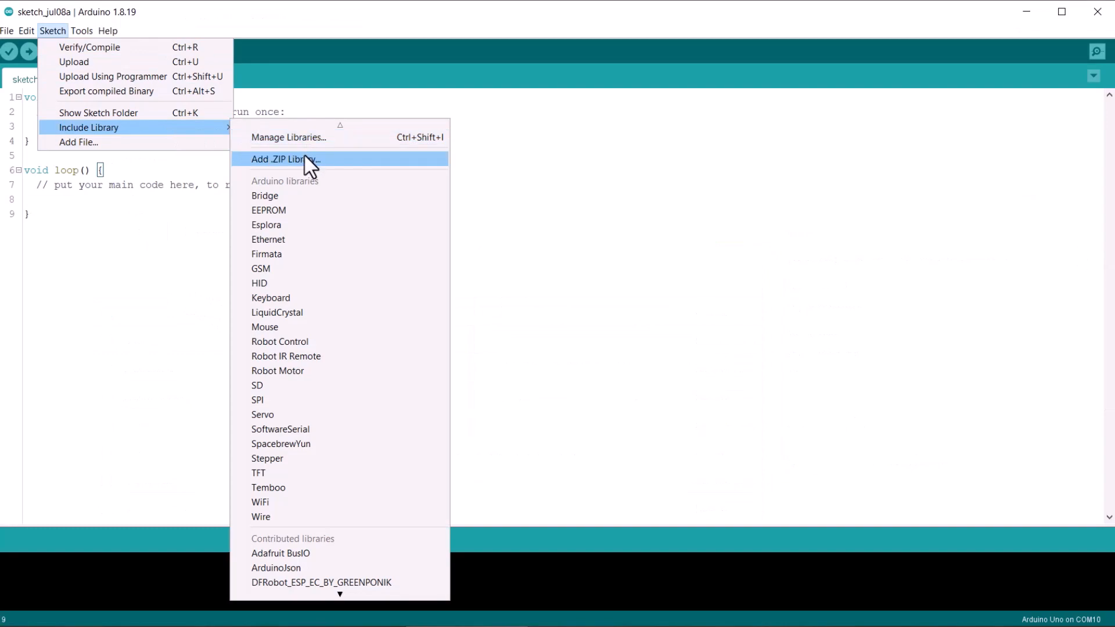
Add Arducam_Mega-main.zip from the Downloads folder as an Arduino library.
click(285, 158)
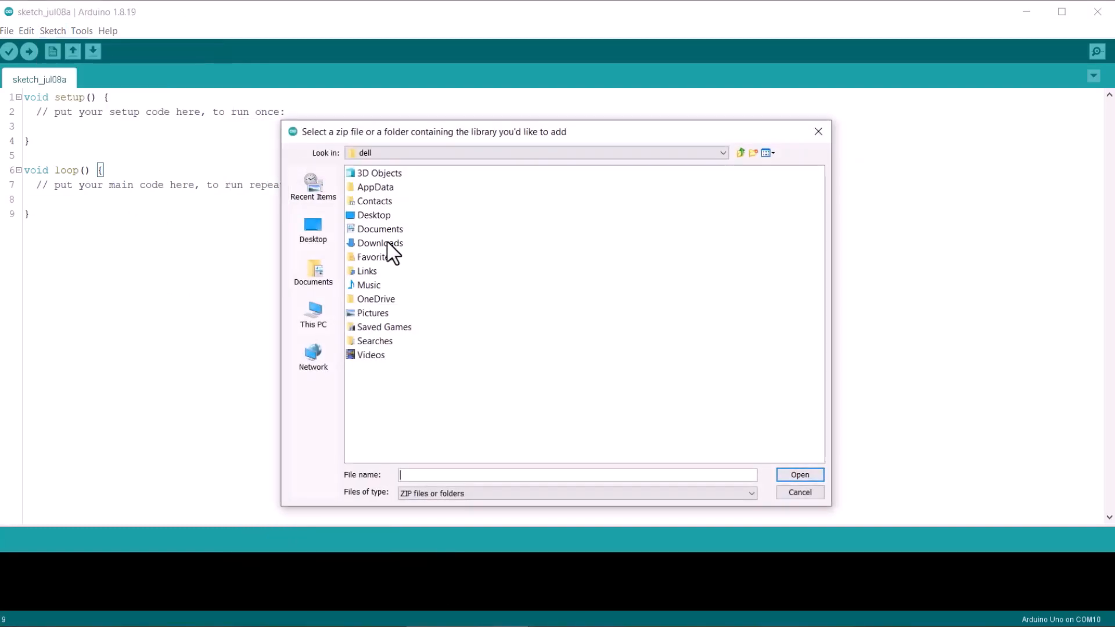
double_click(380, 242)
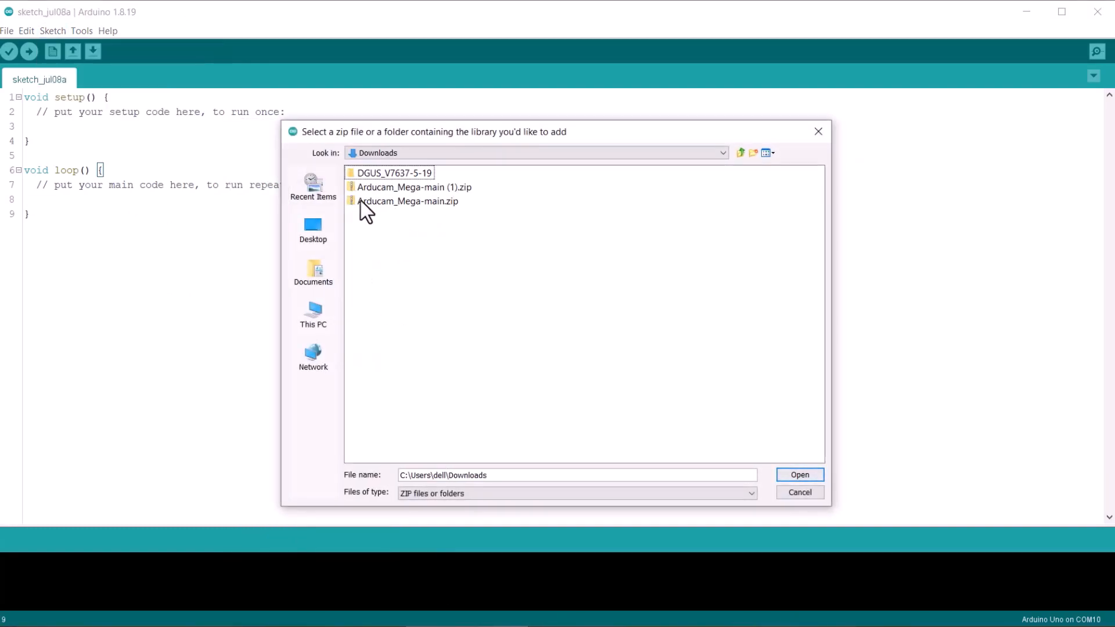
click(799, 492)
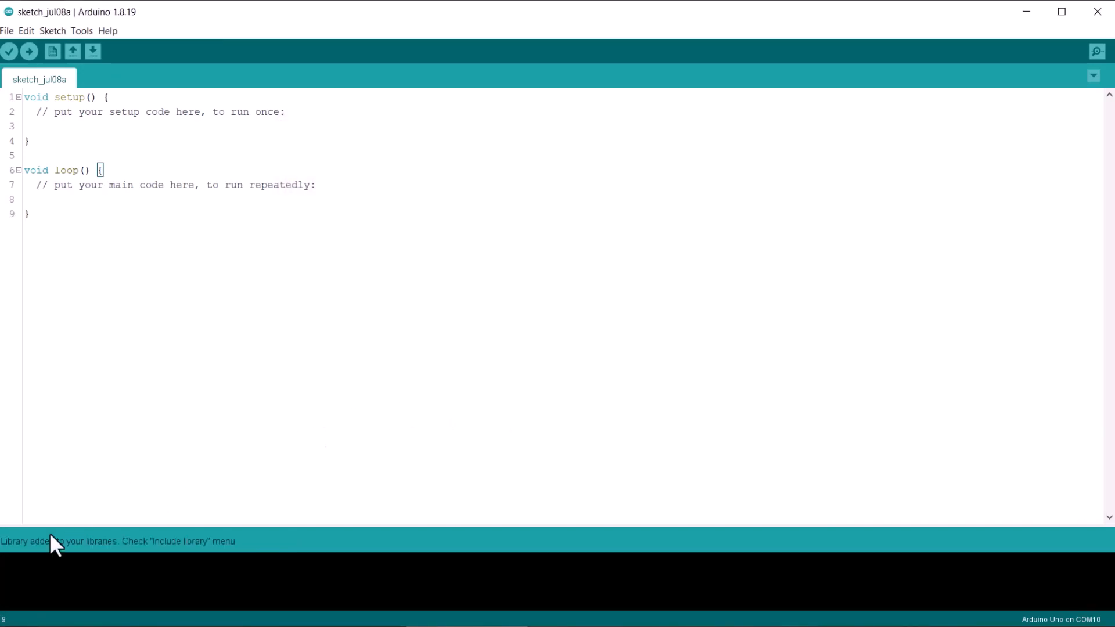
click(6, 31)
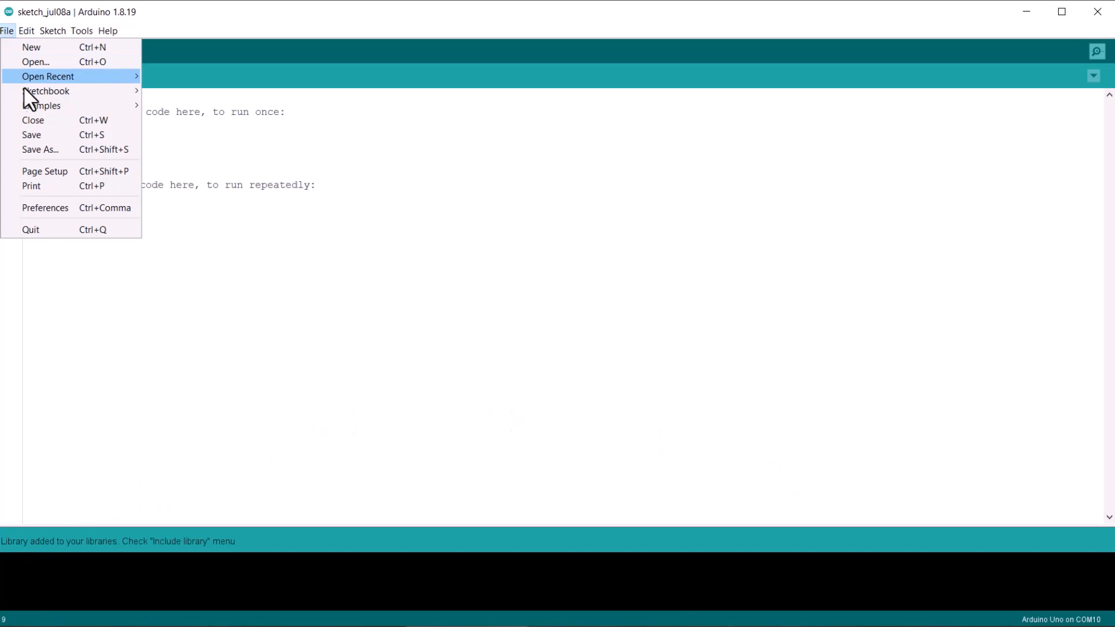
mouse_move(41, 105)
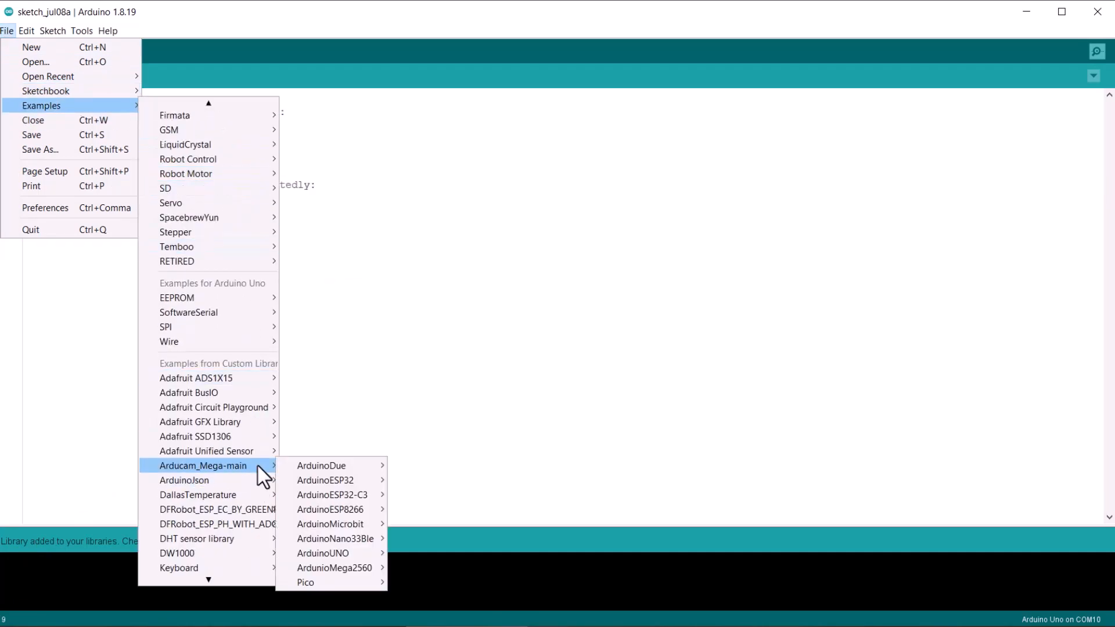
mouse_move(320, 466)
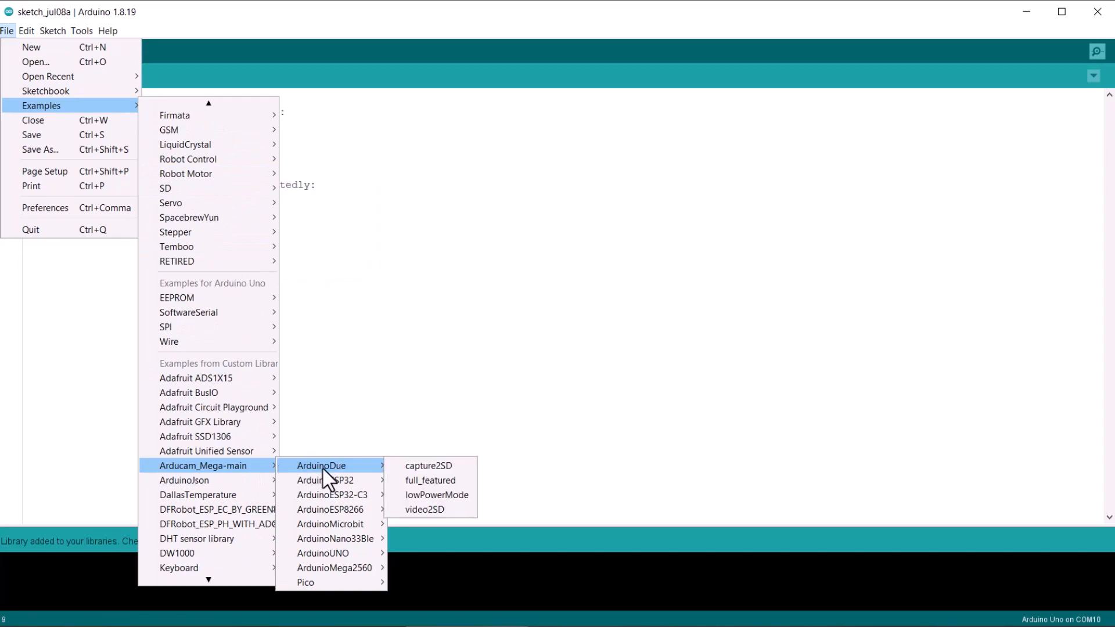
mouse_move(324, 480)
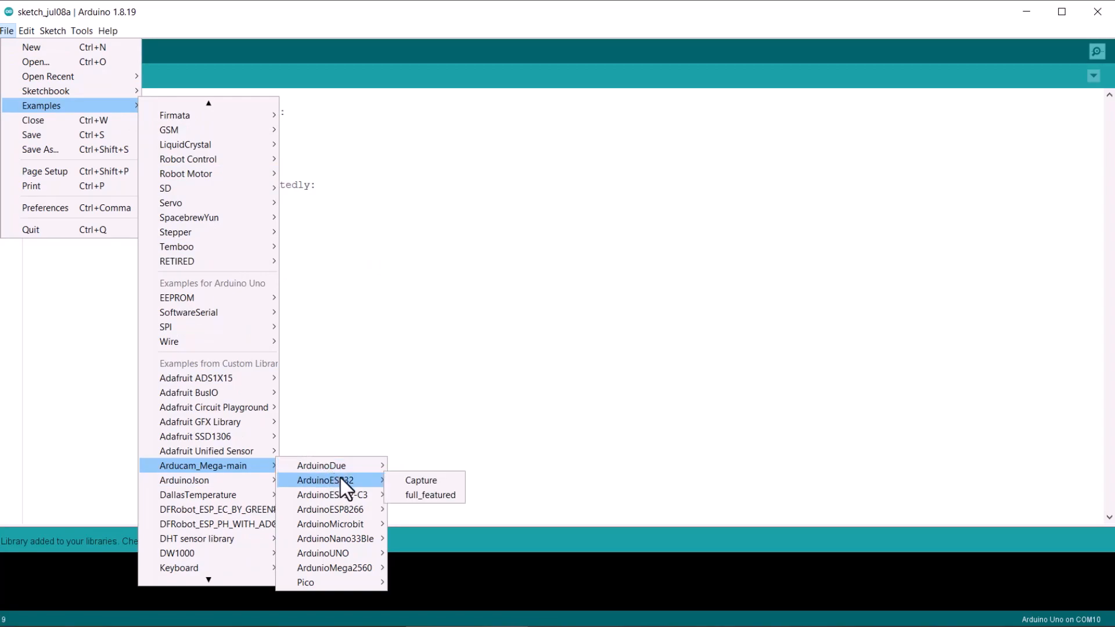
mouse_move(330, 509)
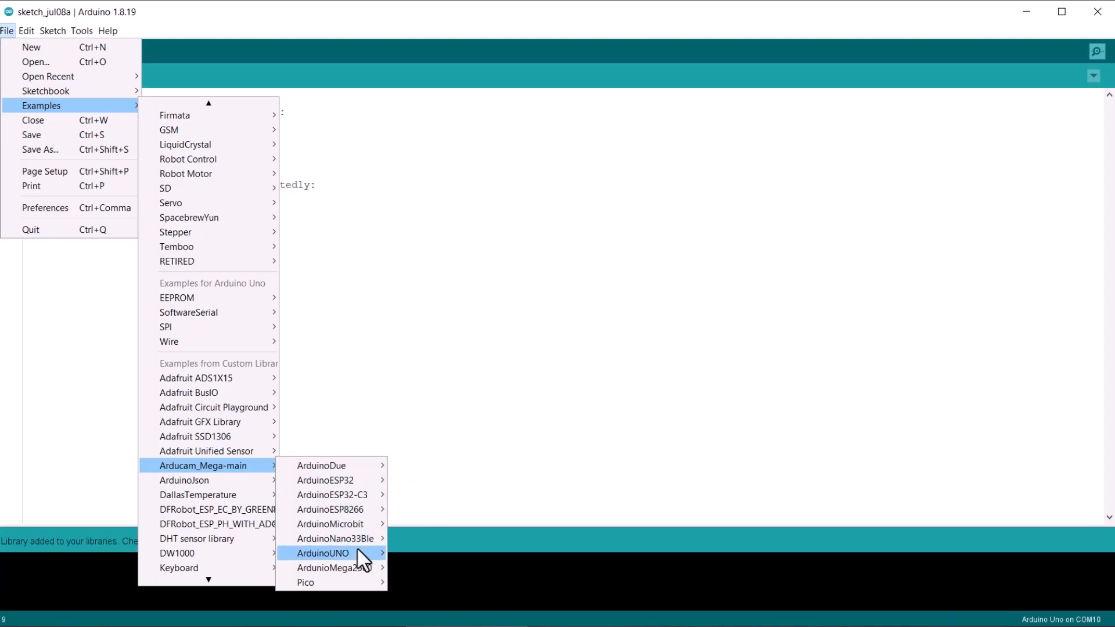
mouse_move(322, 553)
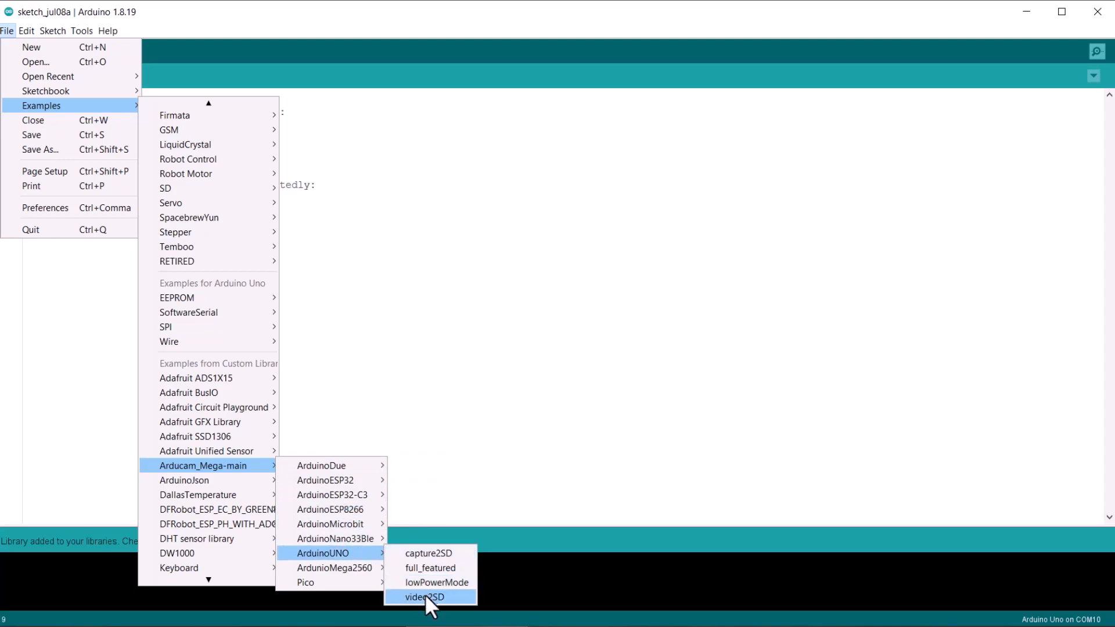
mouse_move(335, 567)
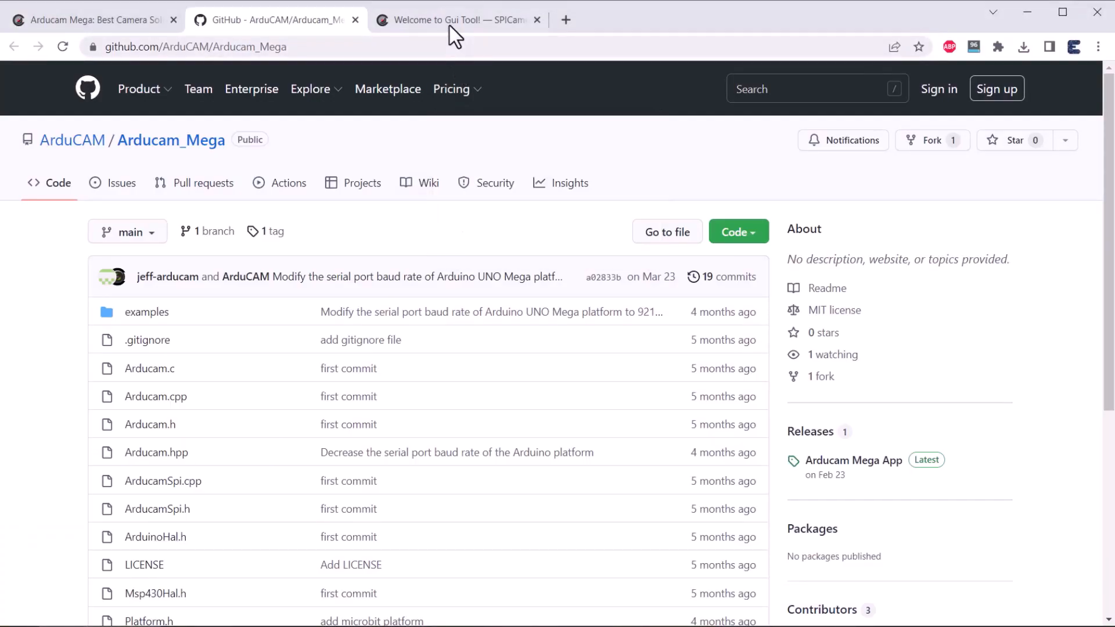
Download ArducamMegaSetup_Windows_x64.exe from the Gui Tool documentation page.
click(455, 19)
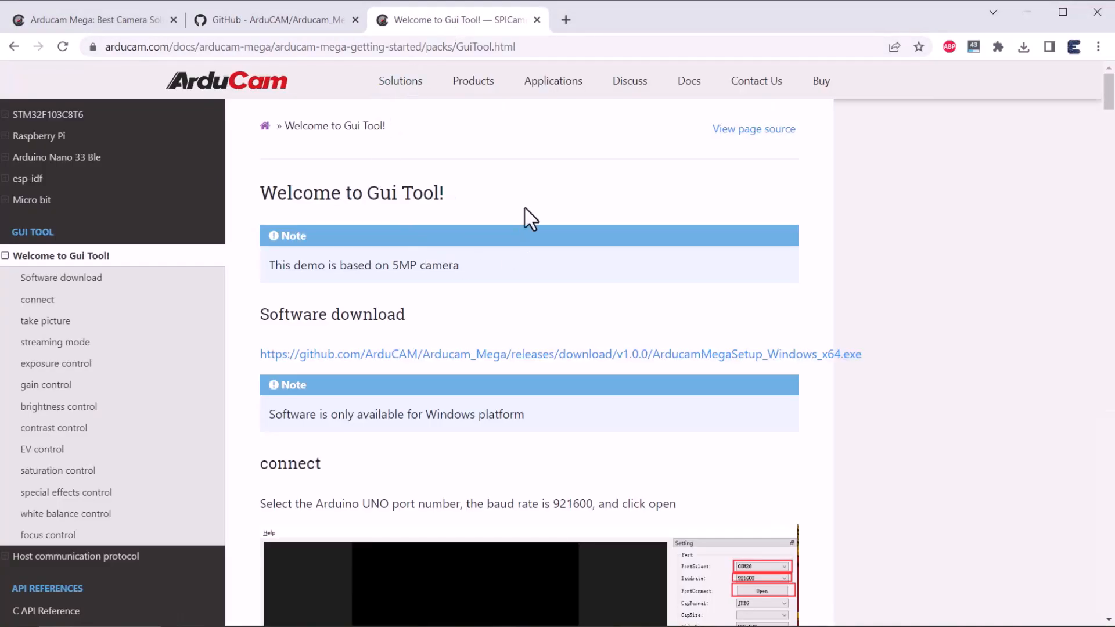
click(561, 354)
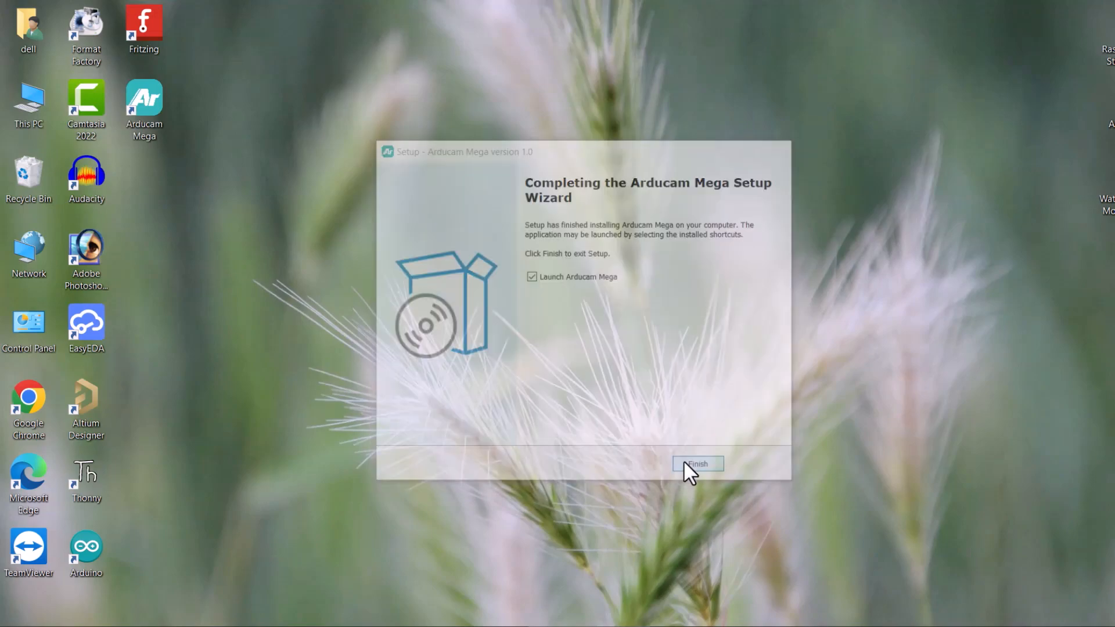
Finish the installer with 'Launch Arducam Mega' checked and reposition the app window.
click(696, 463)
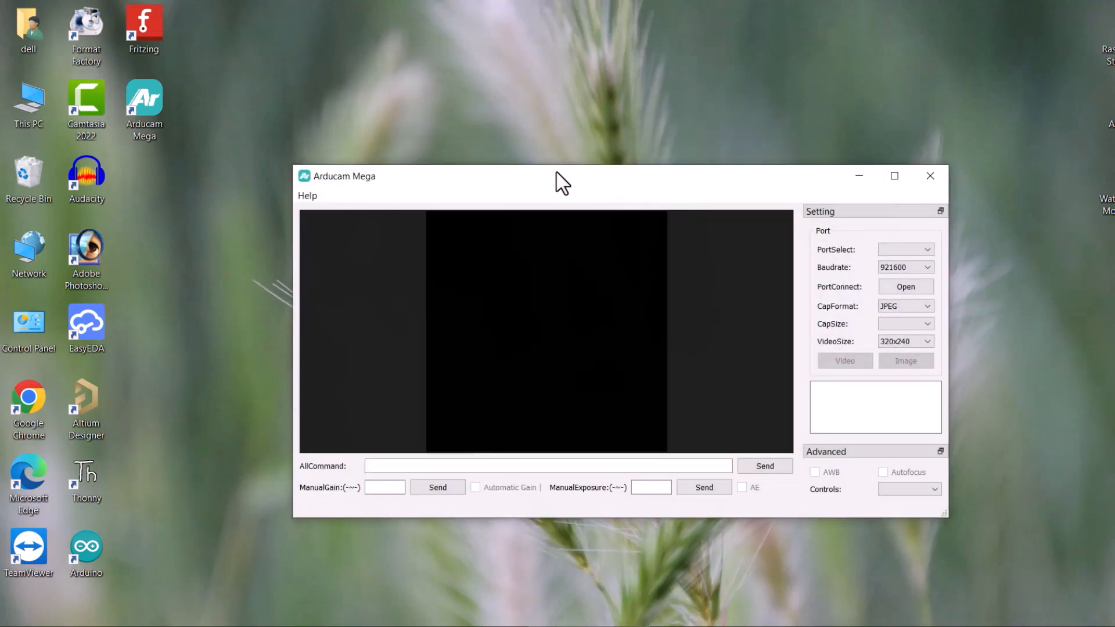
drag(561, 175, 334, 129)
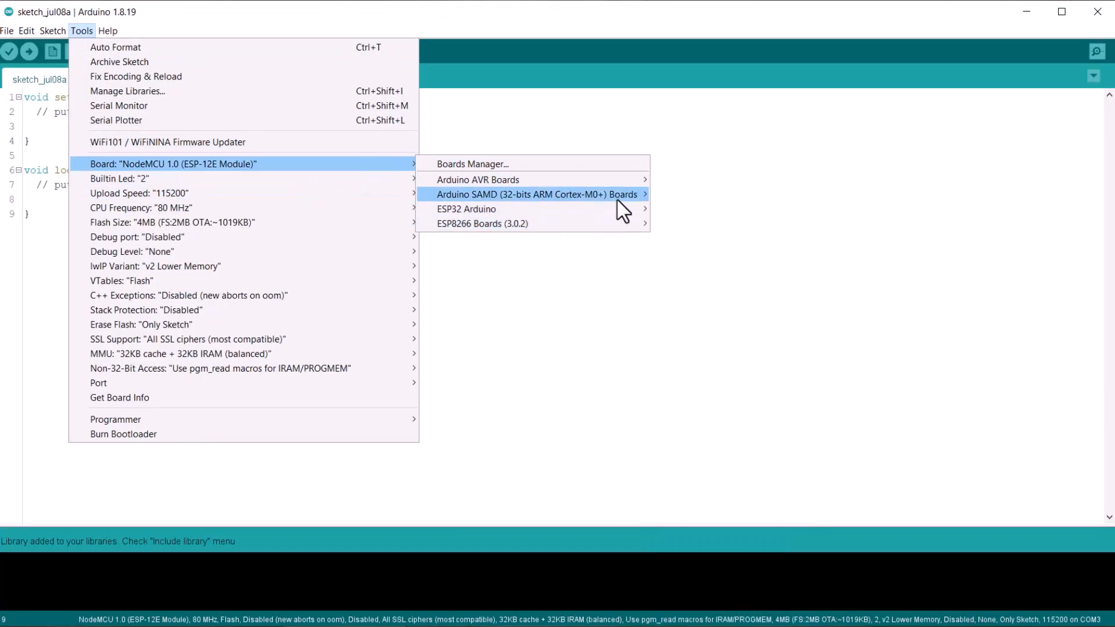
mouse_move(477, 179)
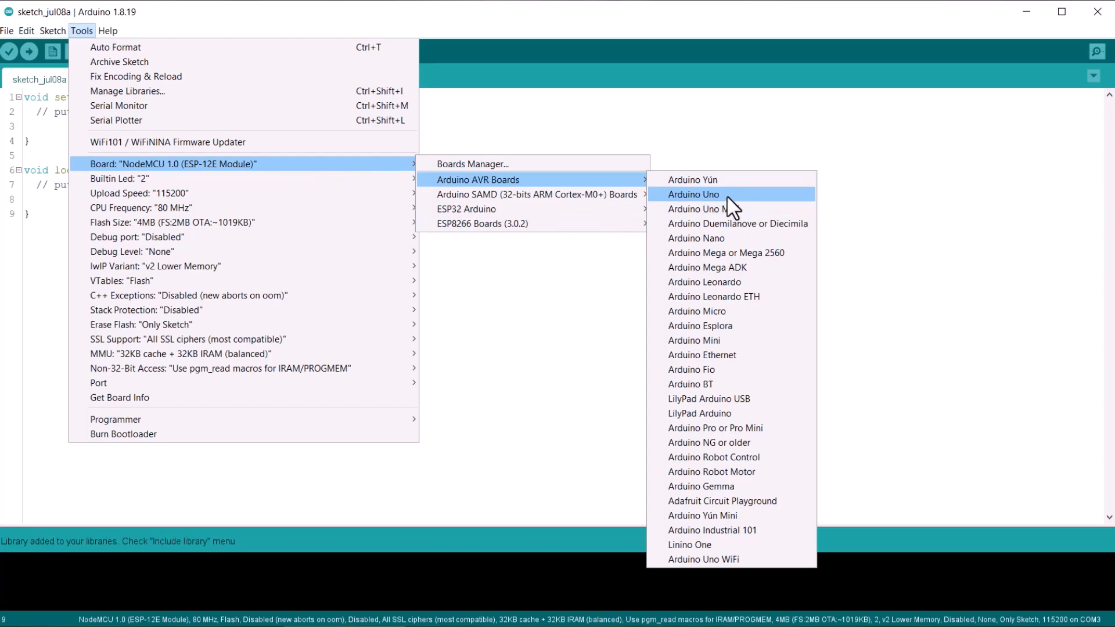
Select Arduino Uno on COM14 and open the ArduinoUNO full_featured Arducam example.
click(694, 194)
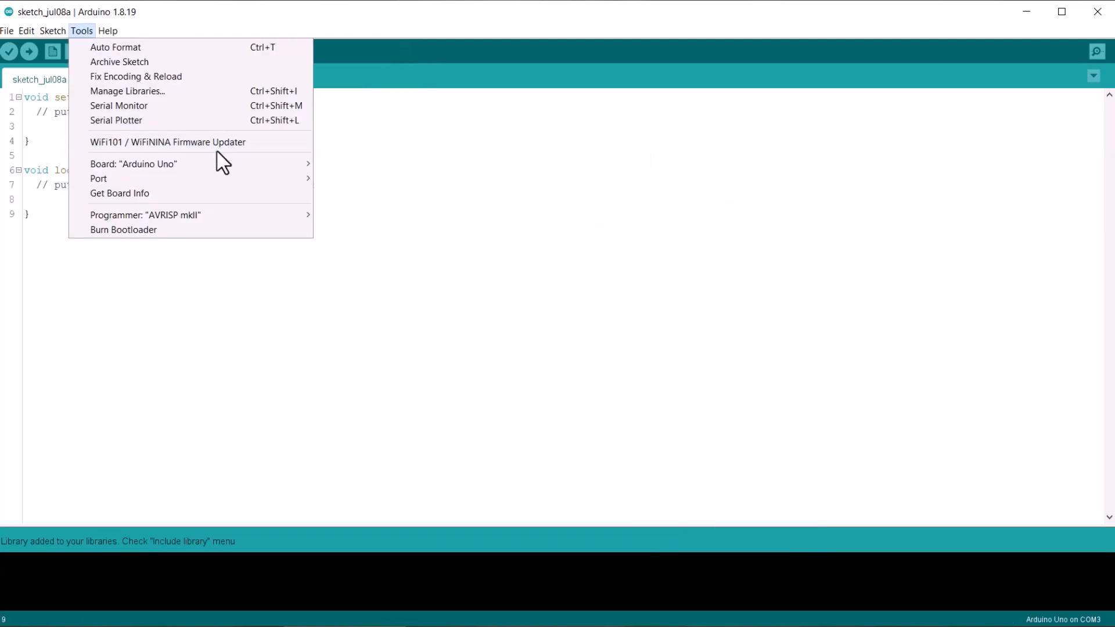
click(7, 30)
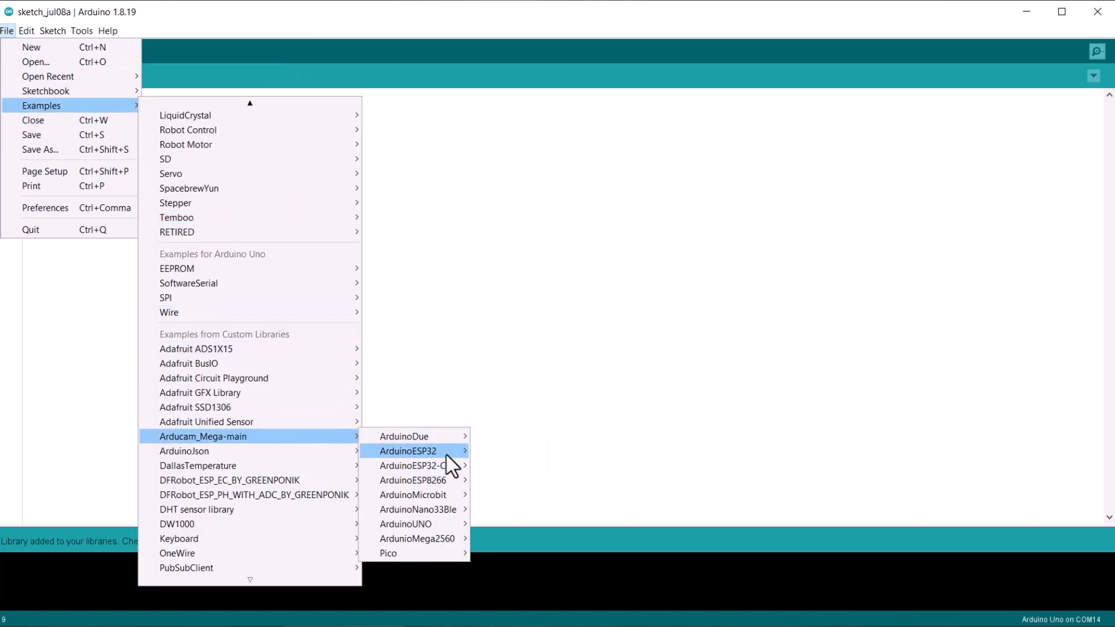
mouse_move(405, 524)
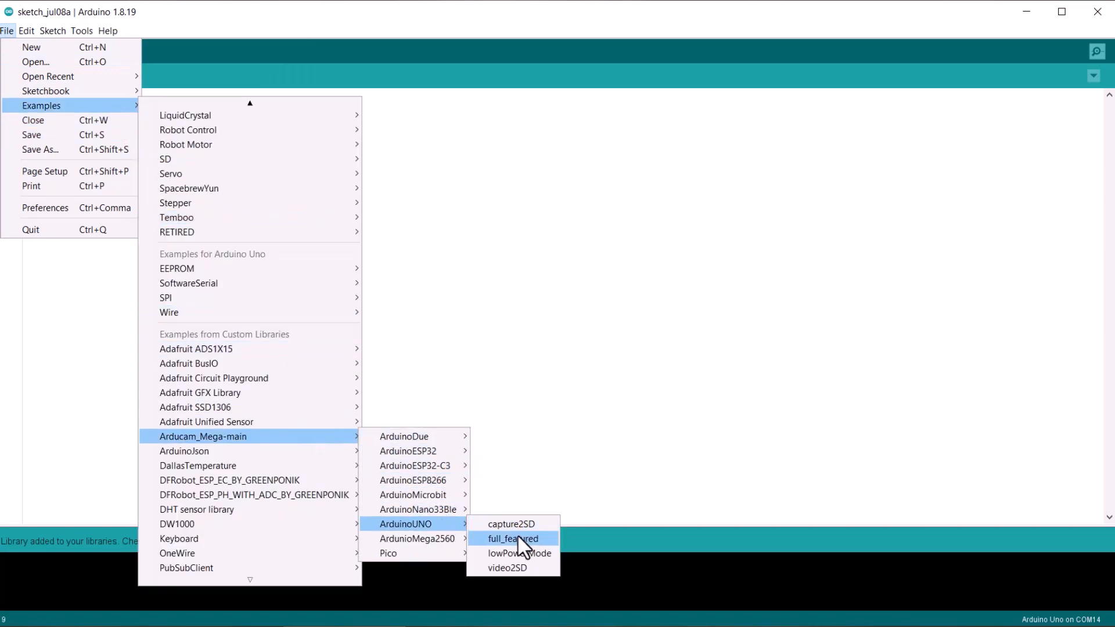
click(512, 538)
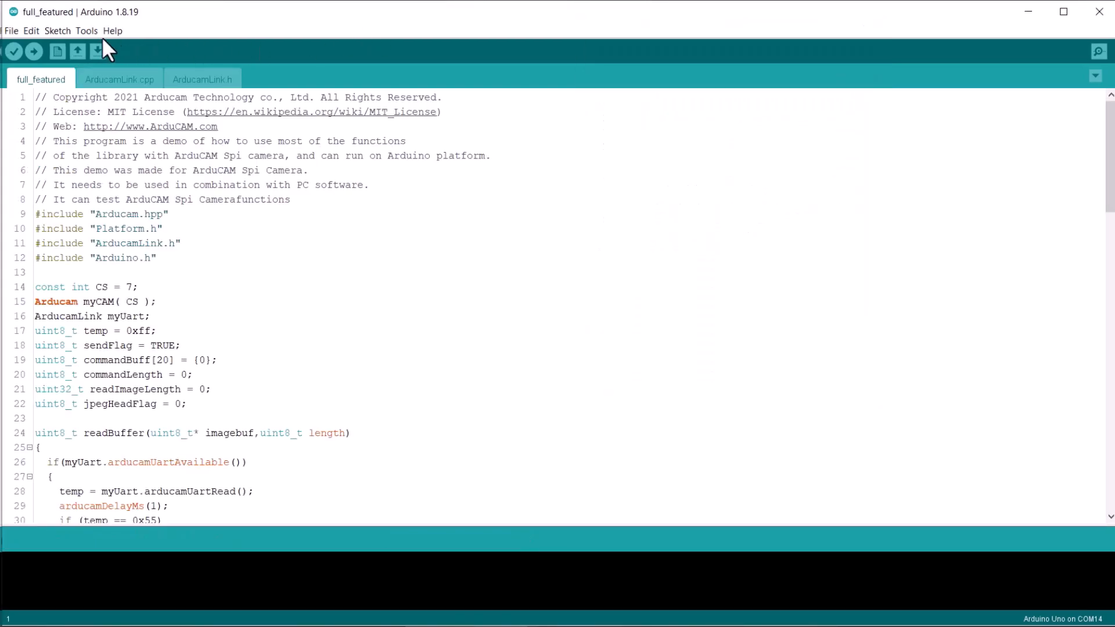
click(32, 51)
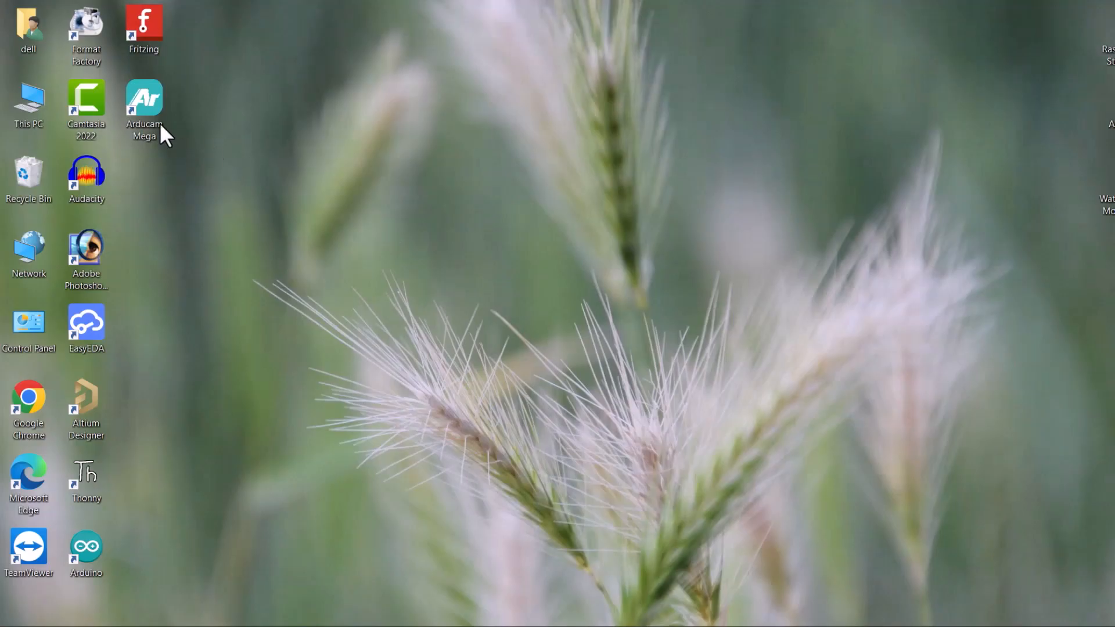
Launch Arducam Mega, select COM14, and retry Open until the camera initializes.
double_click(144, 100)
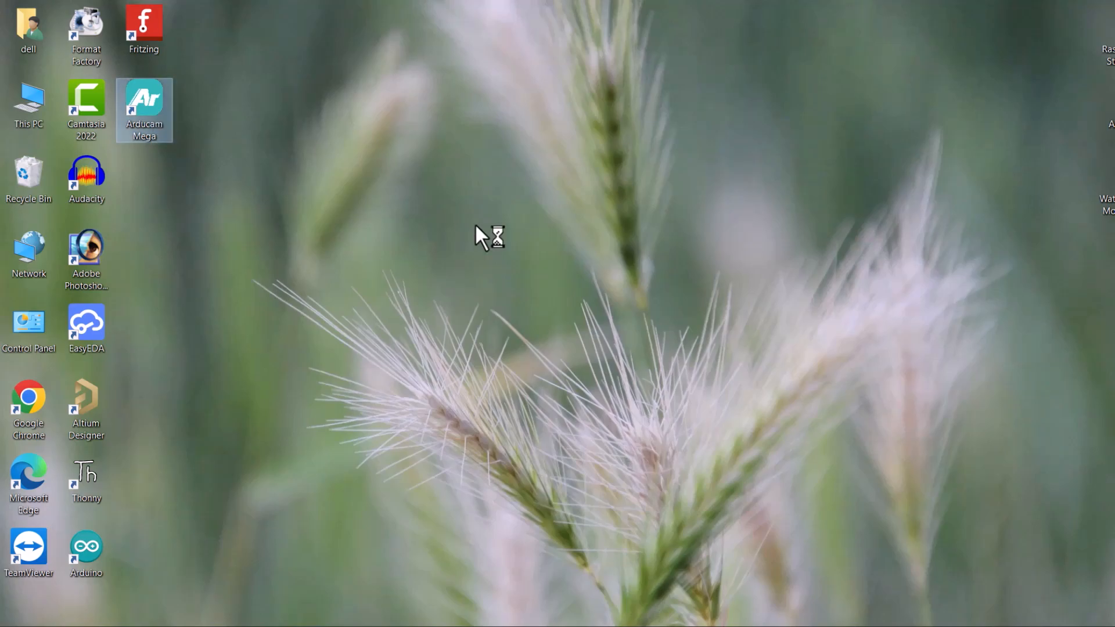
double_click(143, 110)
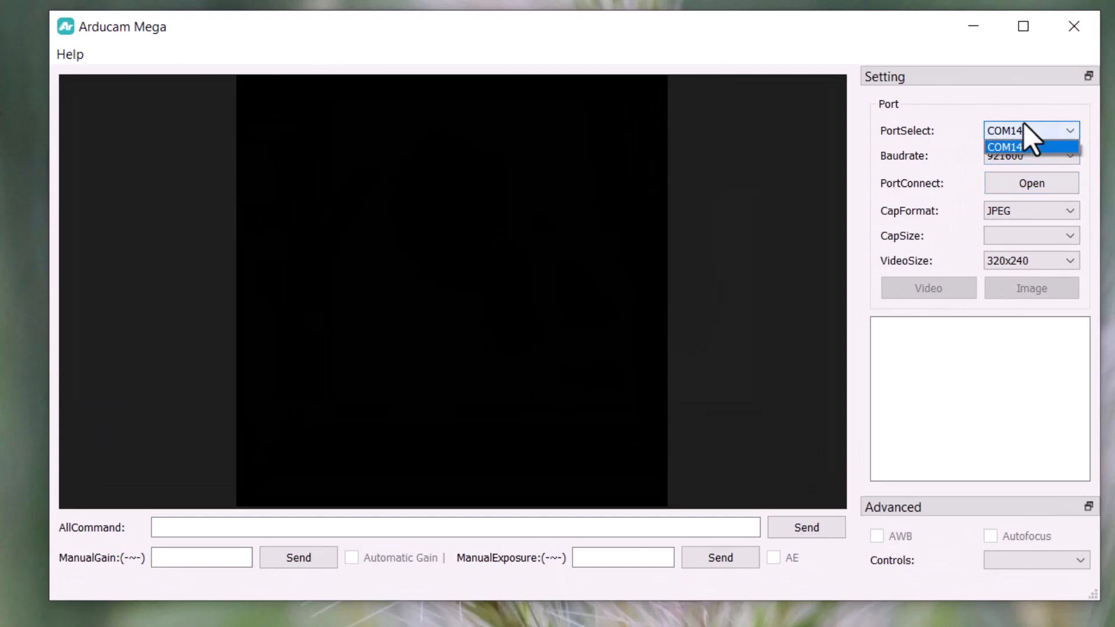
click(1005, 146)
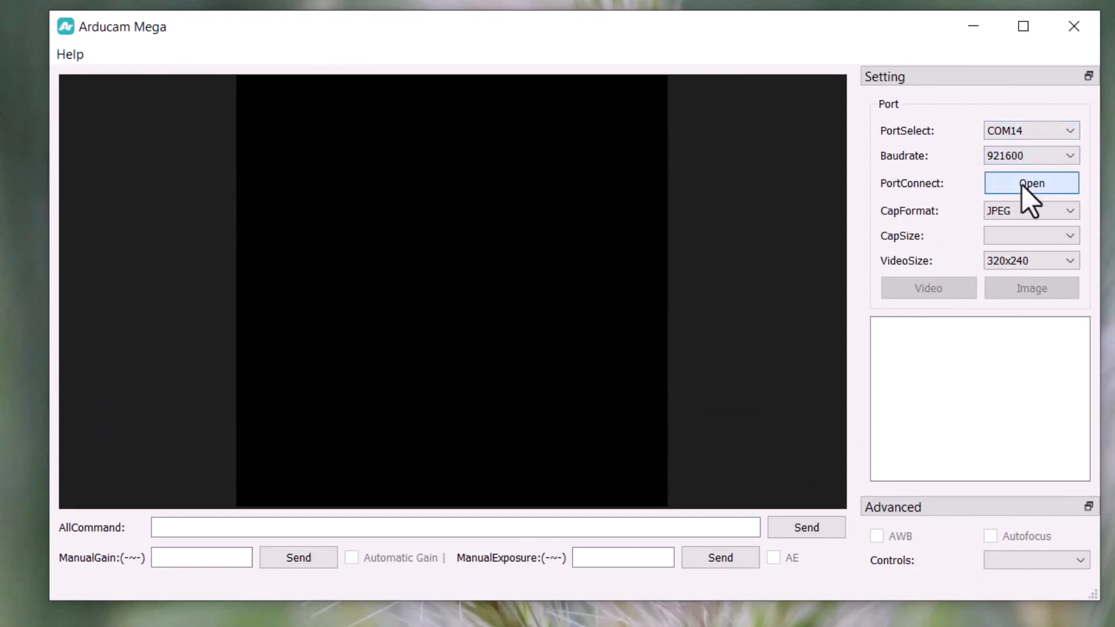
click(1030, 183)
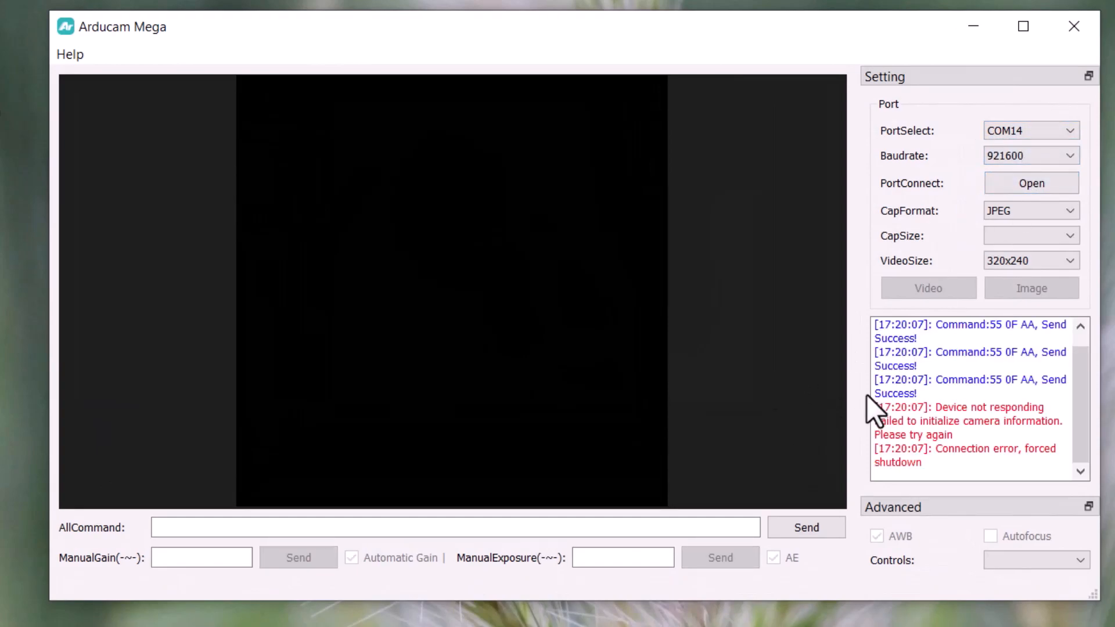
click(1030, 183)
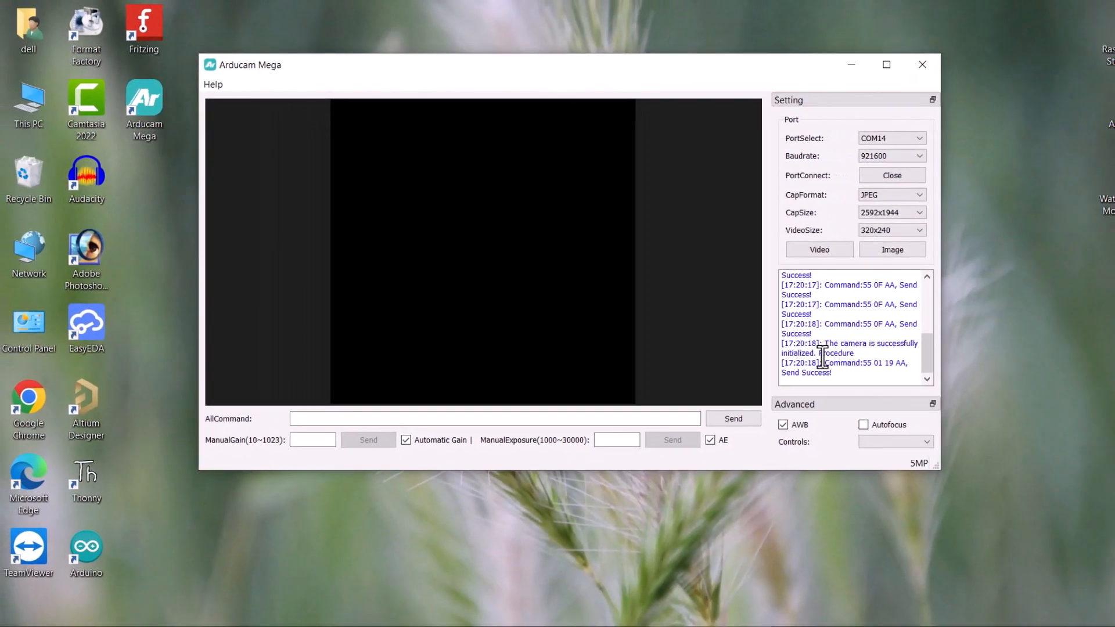
click(819, 249)
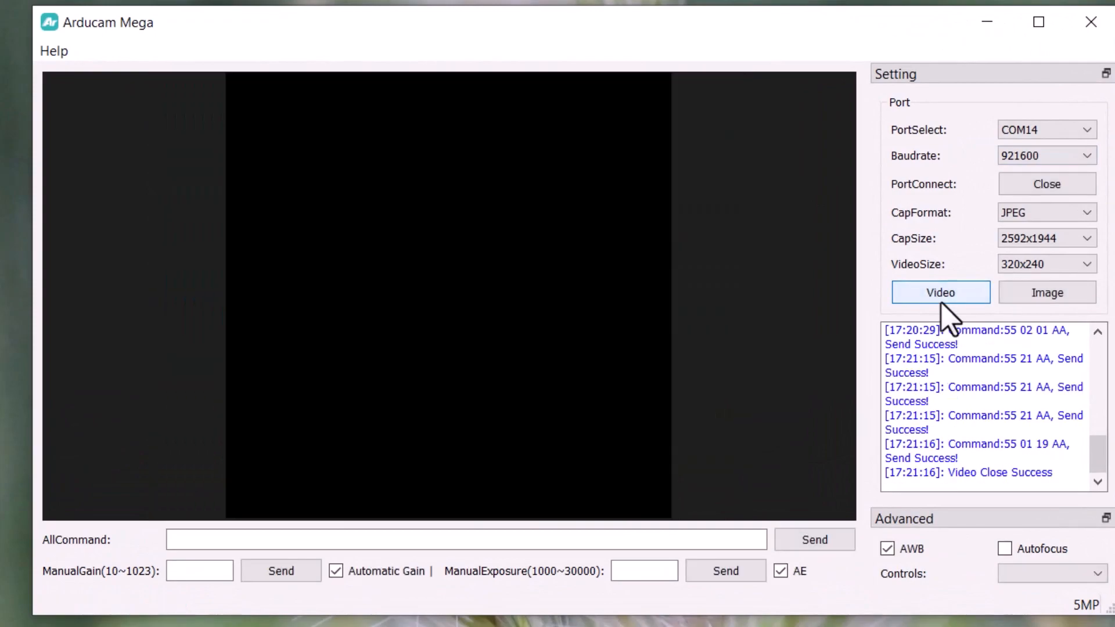
Stream video, capture a 2592x1944 still, and save it to the Desktop as 1.jpg.
click(1003, 548)
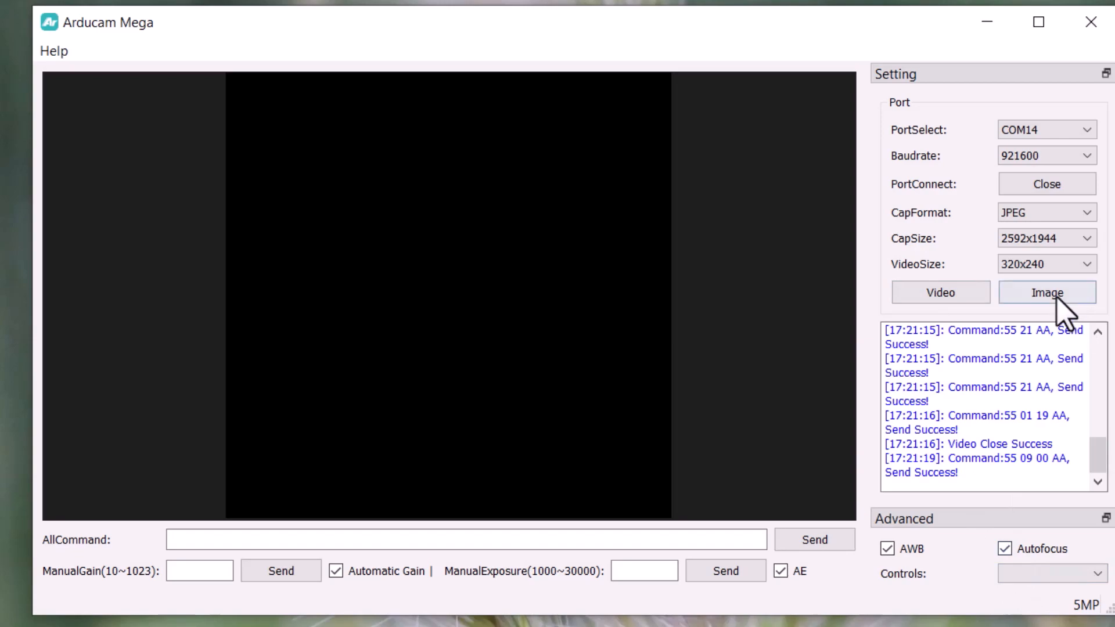
click(1046, 292)
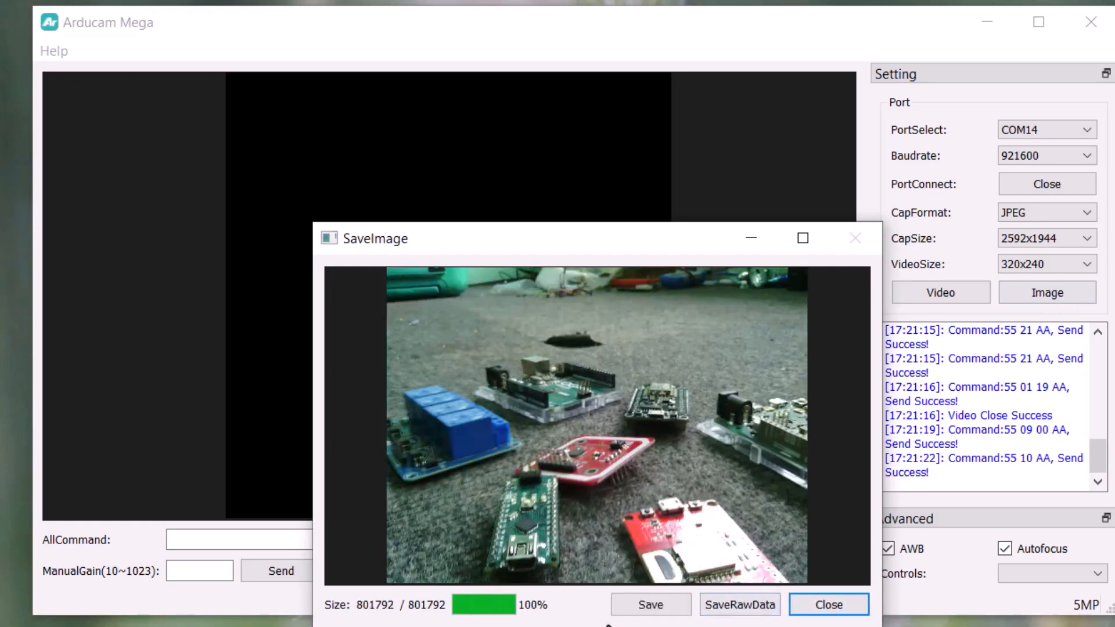
click(649, 604)
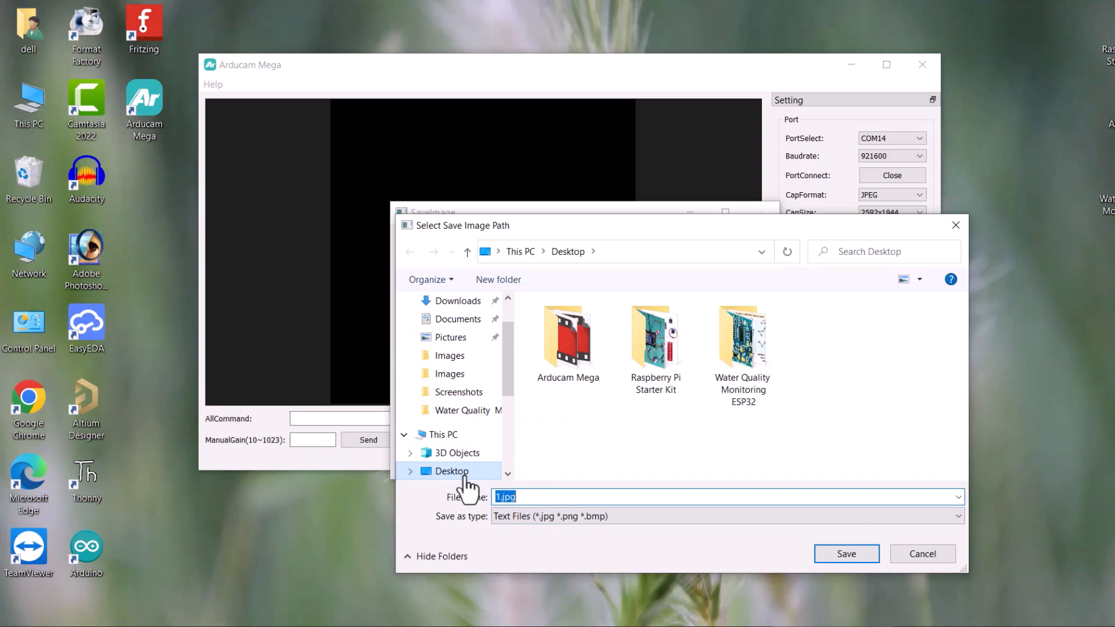
click(846, 554)
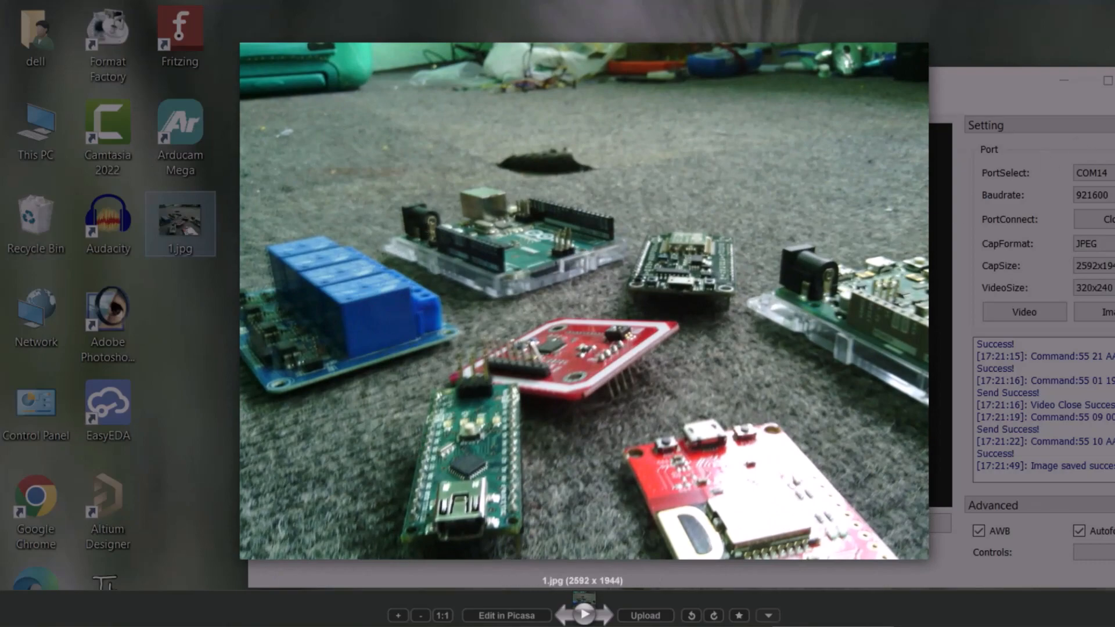
click(909, 335)
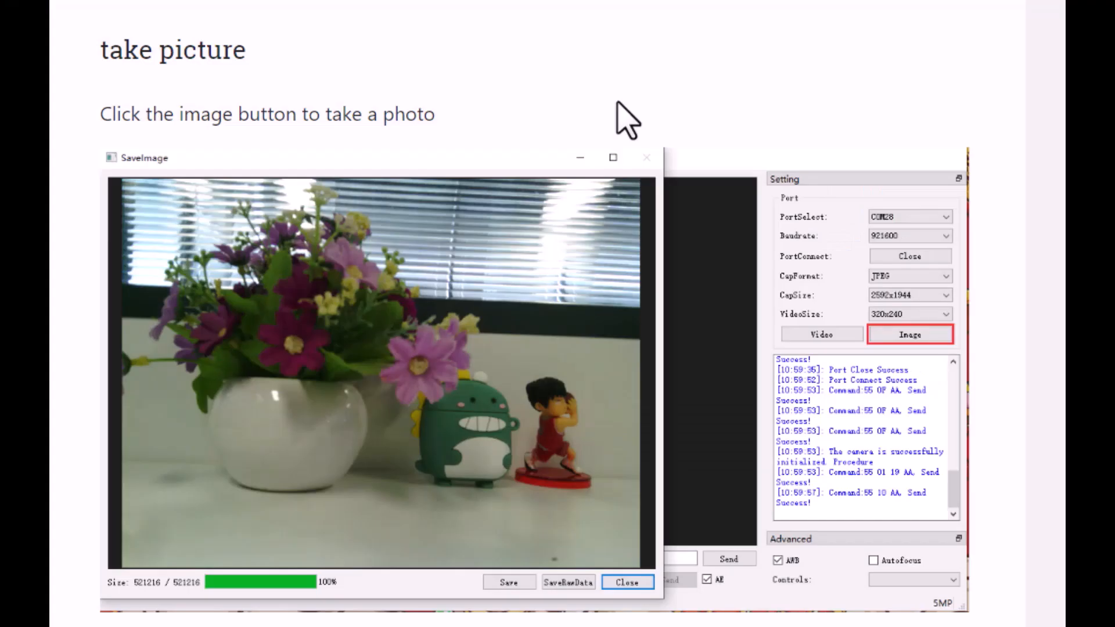
mouse_move(90, 47)
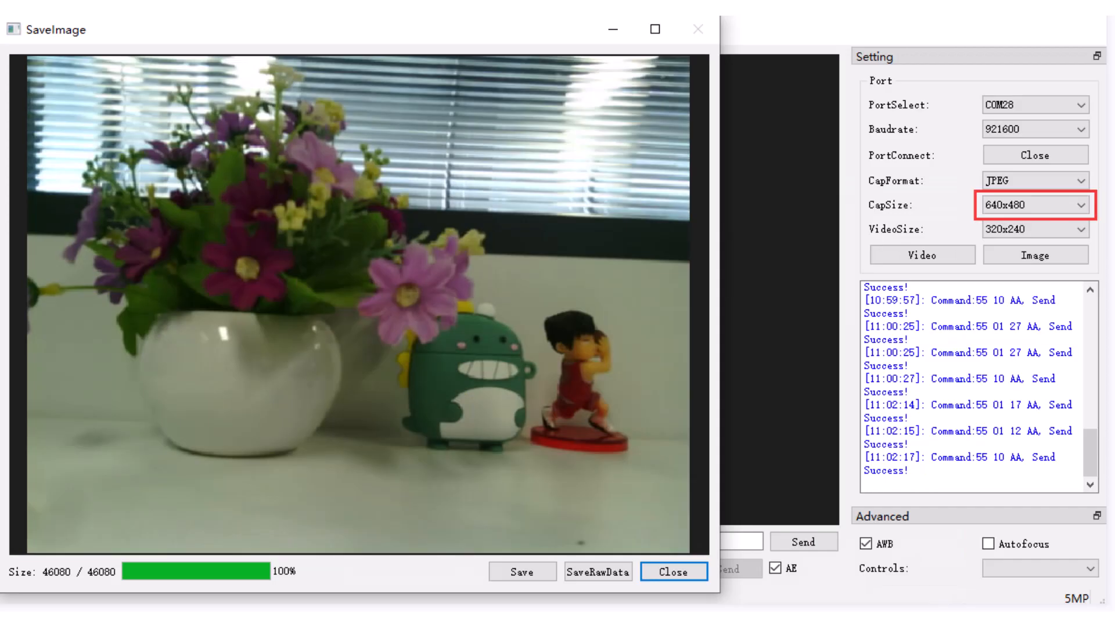
Review the CapSize, RGB CapFormat, AE and Automatic Gain settings in Arducam Mega.
click(1039, 256)
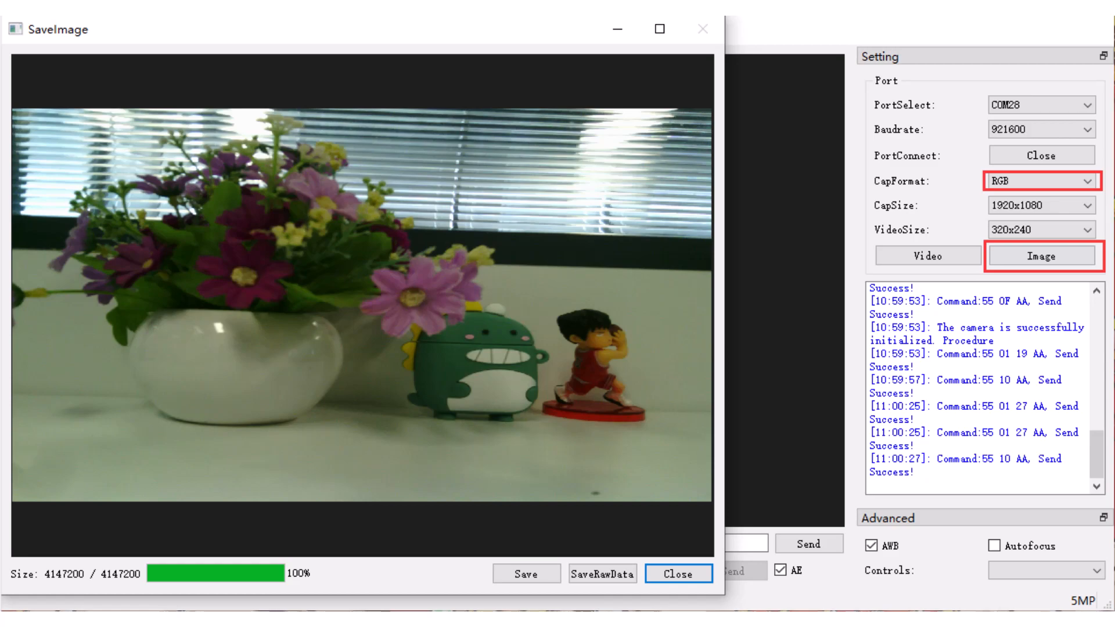
click(677, 574)
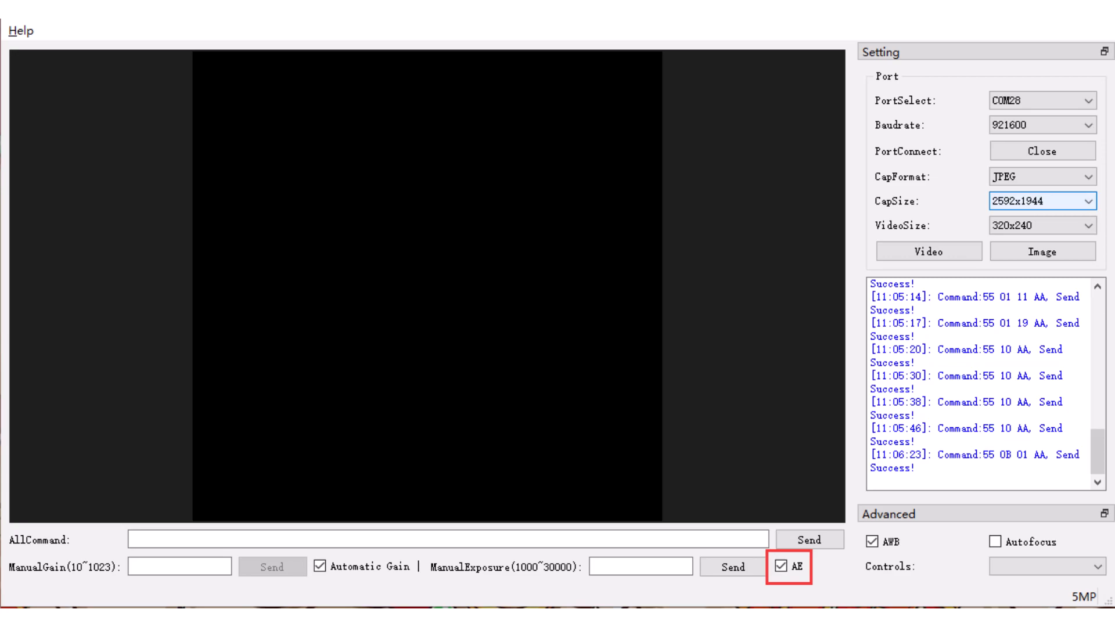
click(782, 569)
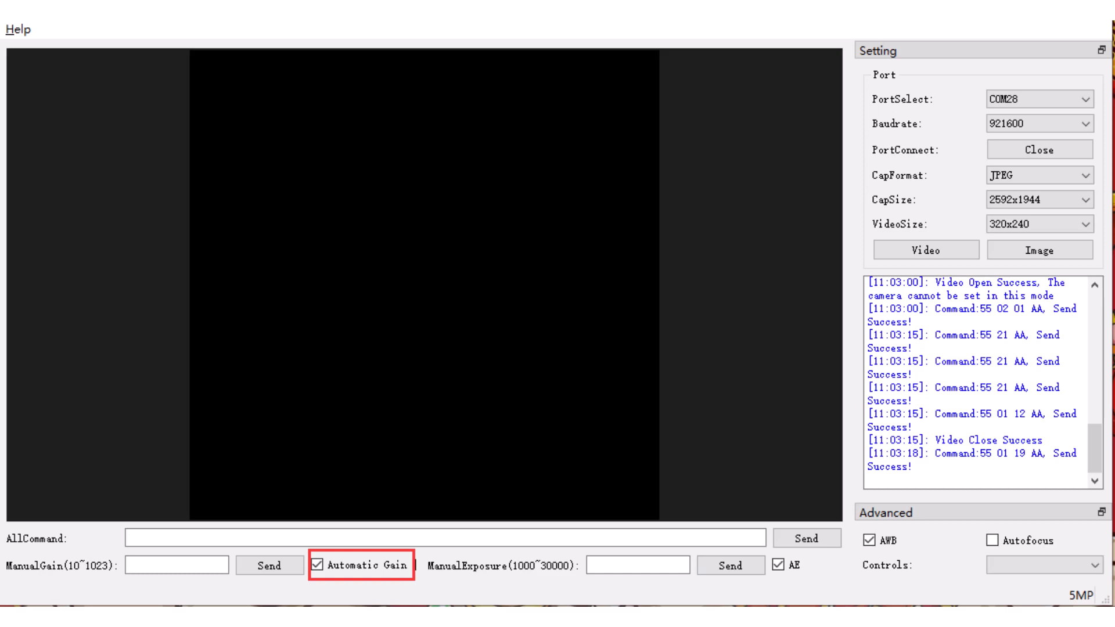
click(1038, 250)
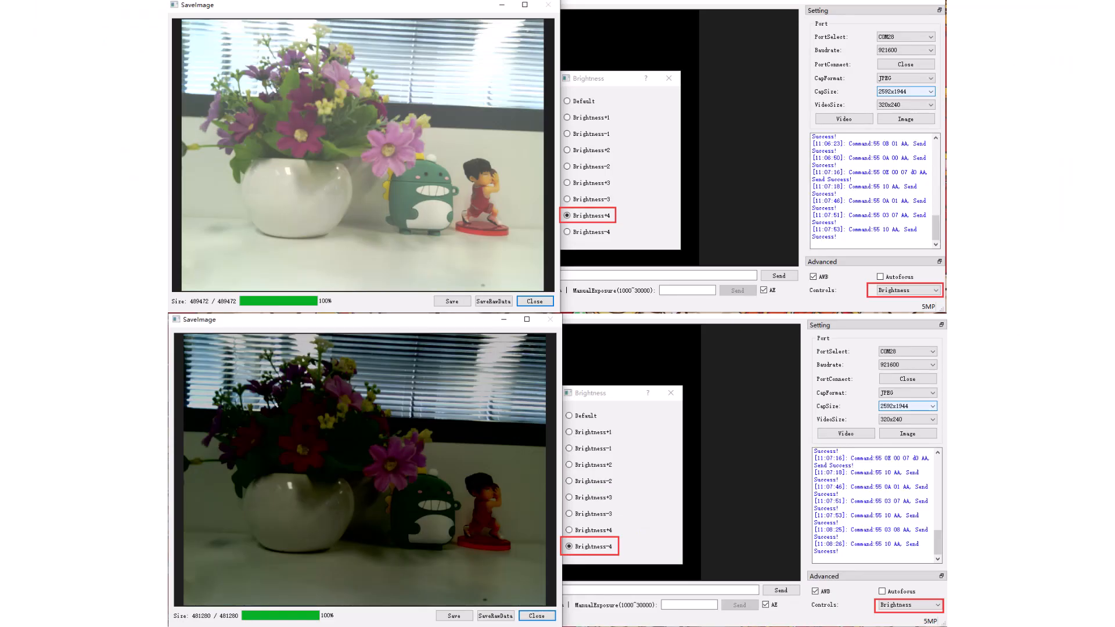
Compare captures at different brightness, contrast and saturation levels, then check the Autofocus option.
click(931, 289)
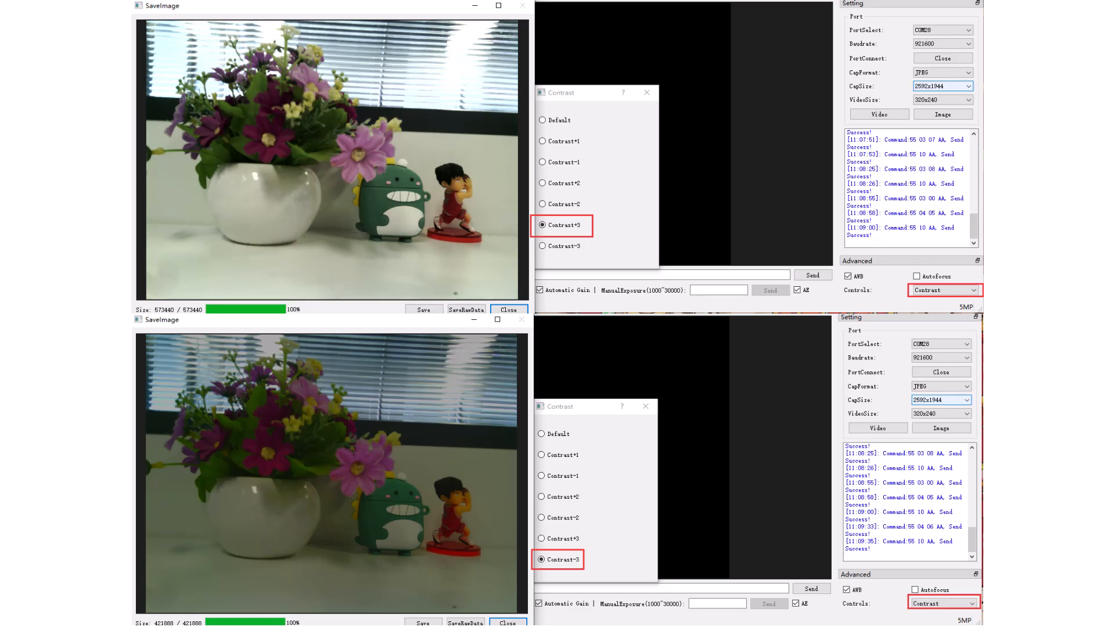
click(942, 289)
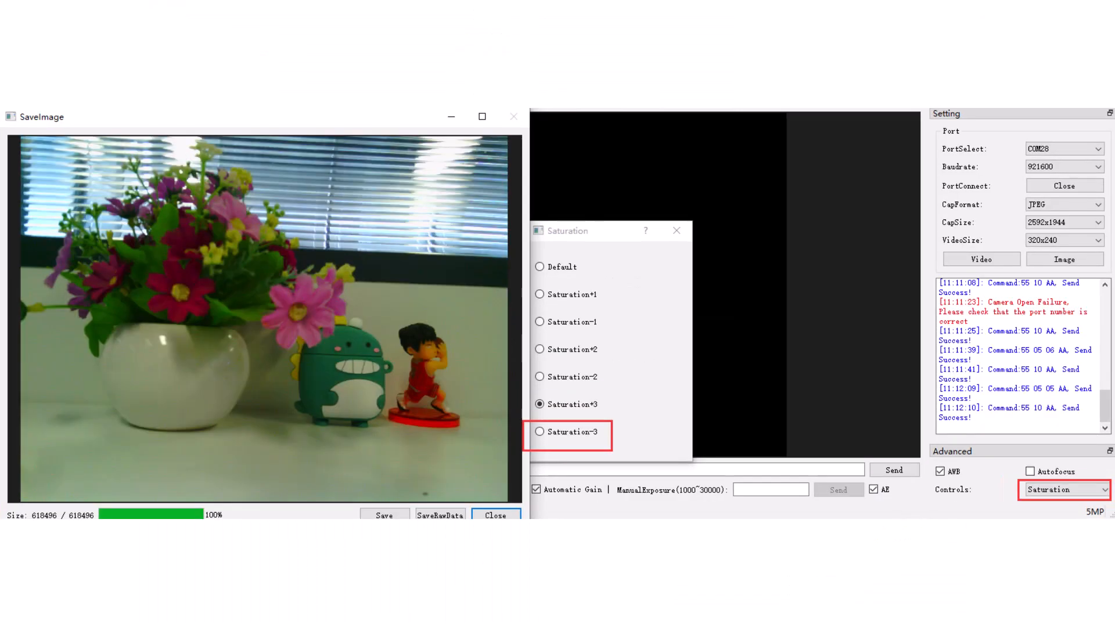
click(1059, 490)
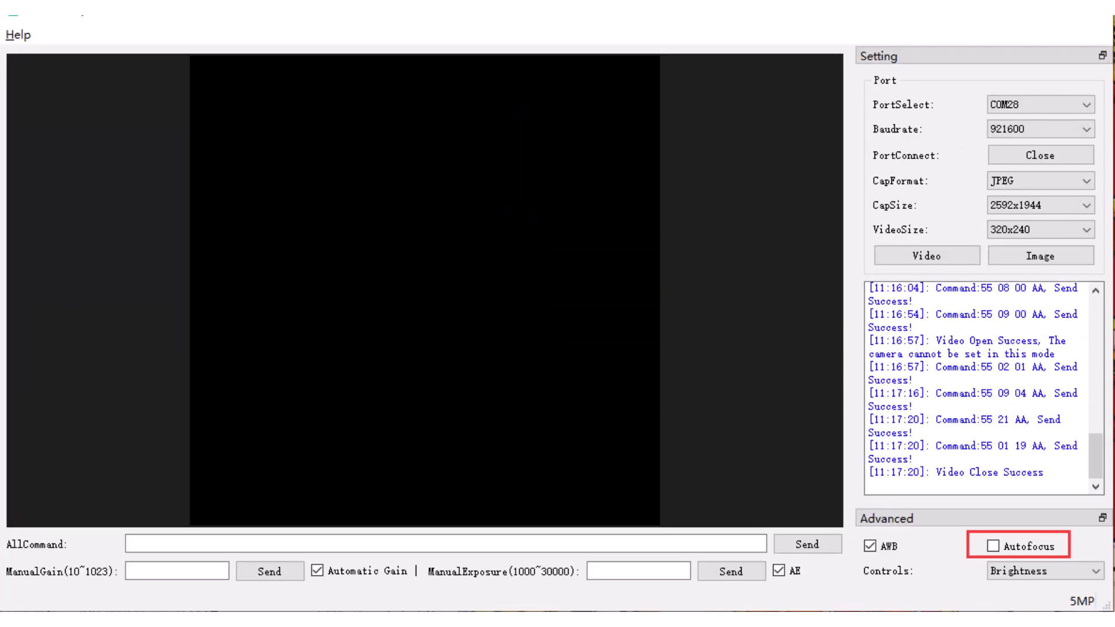
click(1045, 570)
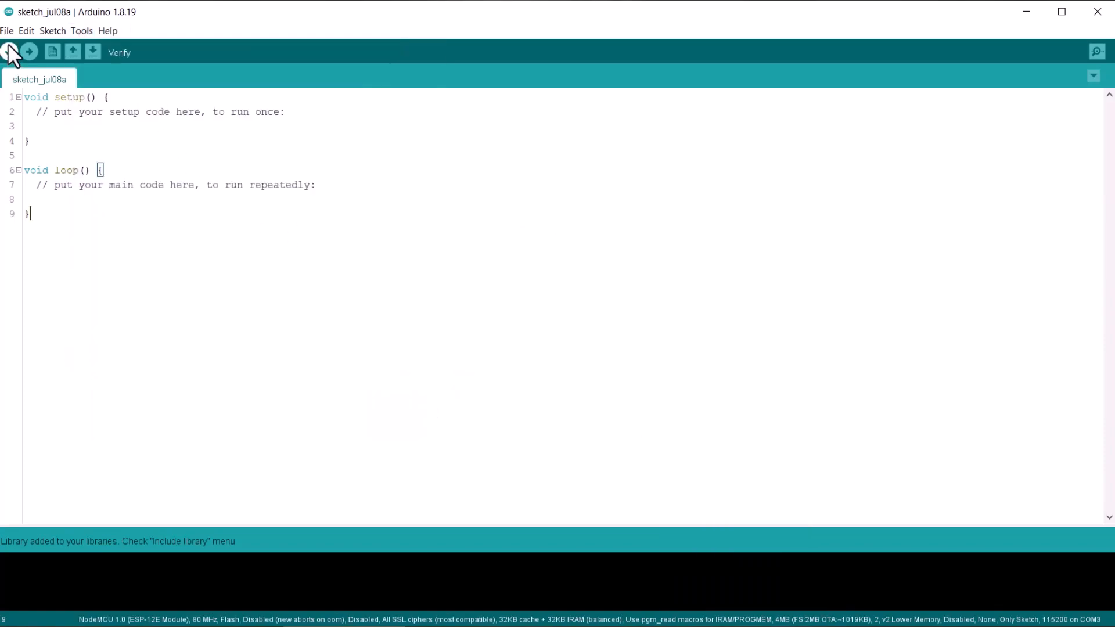
Open the ArduinoESP8266 full_featured example from Arducam_Mega-main in the File menu.
click(6, 31)
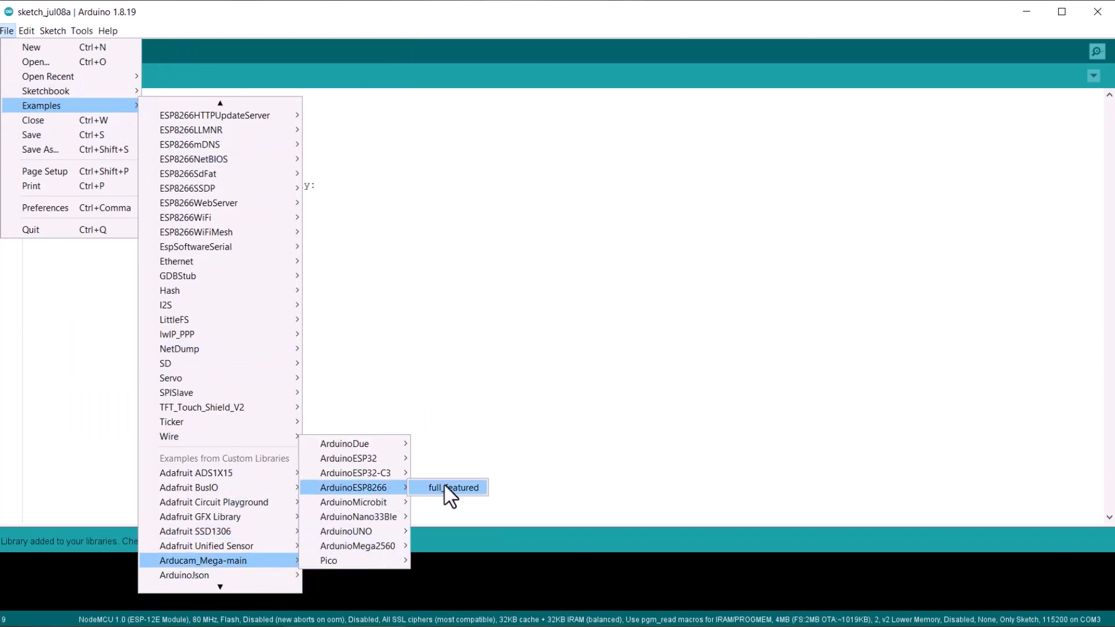
click(452, 487)
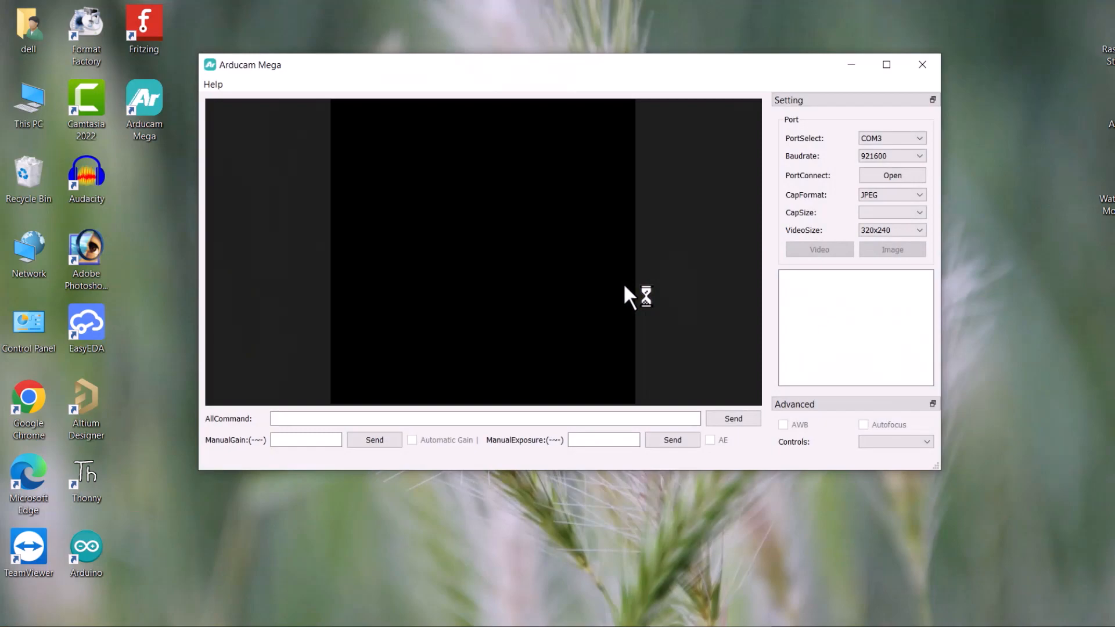
Open the COM3 port at 921600 baud so the camera initializes at 2592x1944.
click(892, 175)
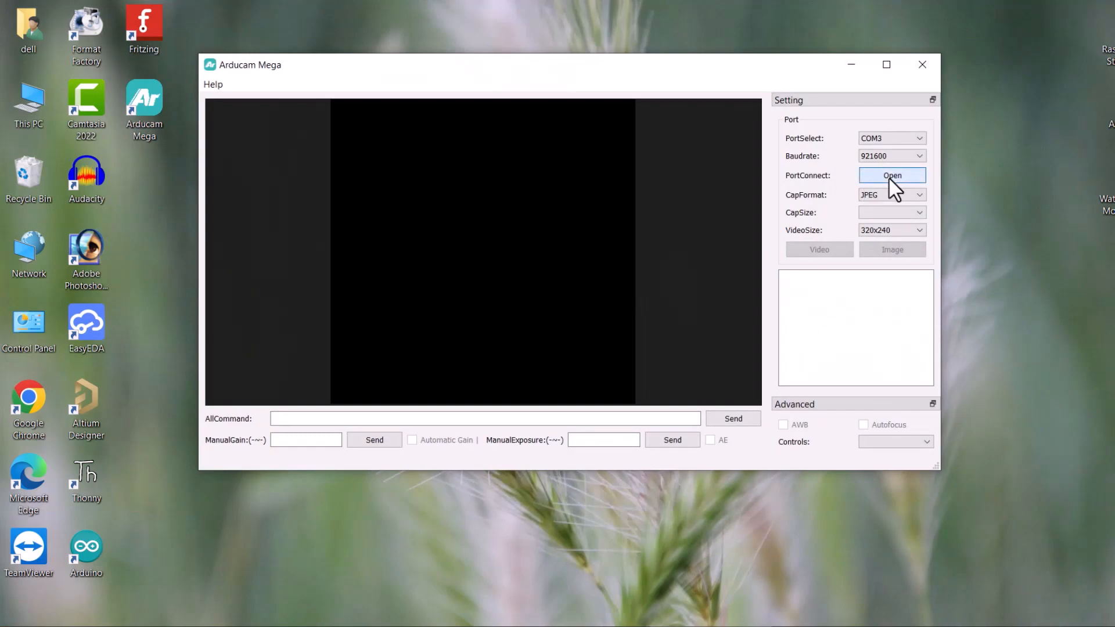
click(891, 176)
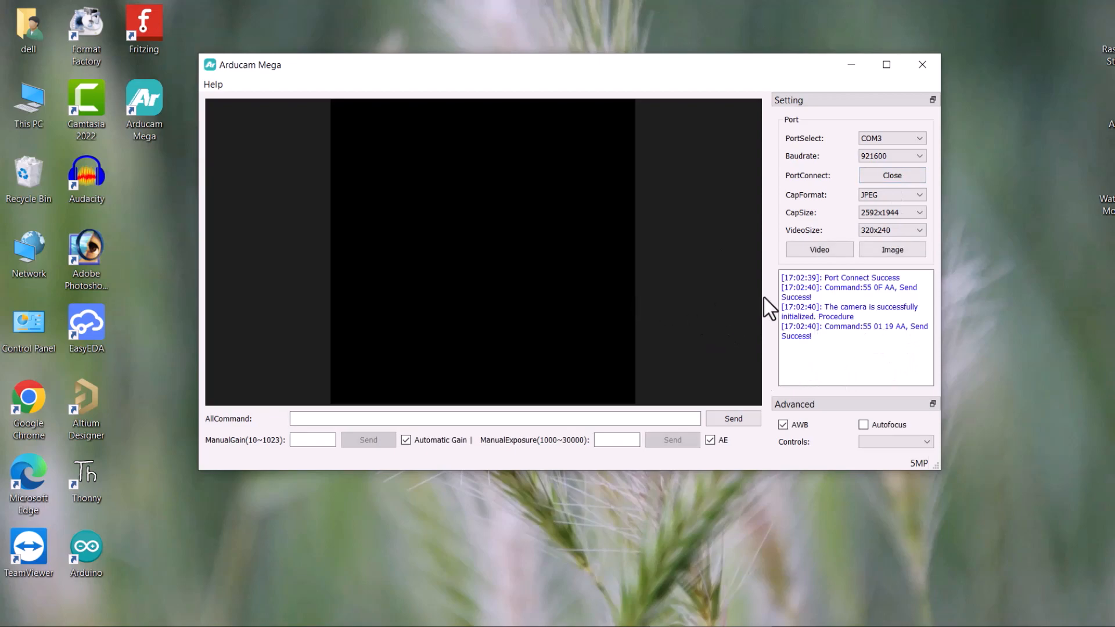
click(818, 249)
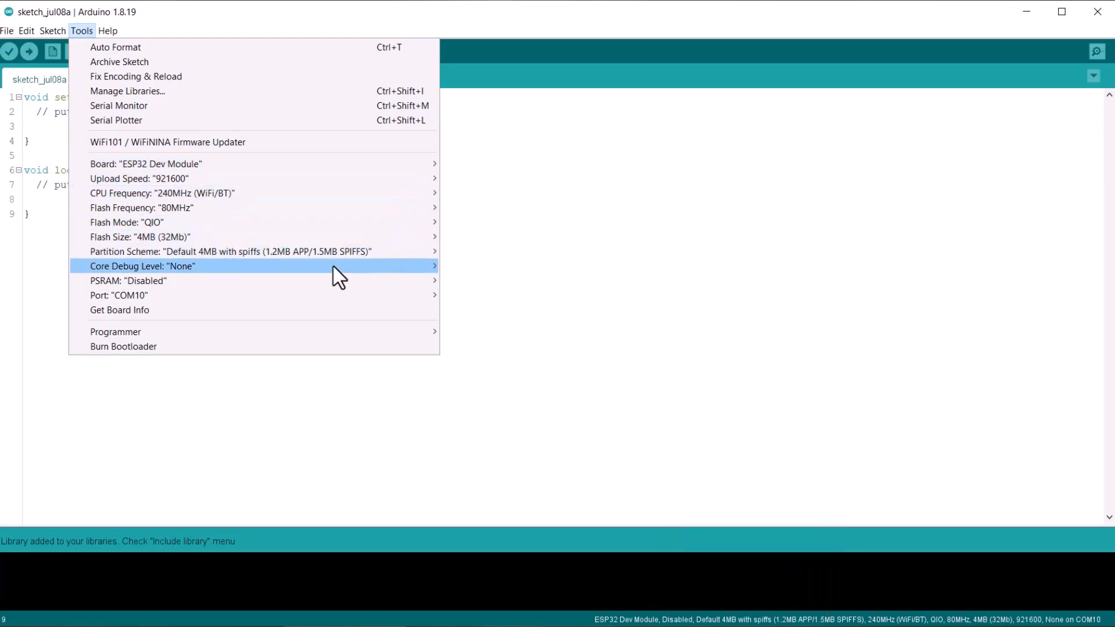
mouse_move(73, 32)
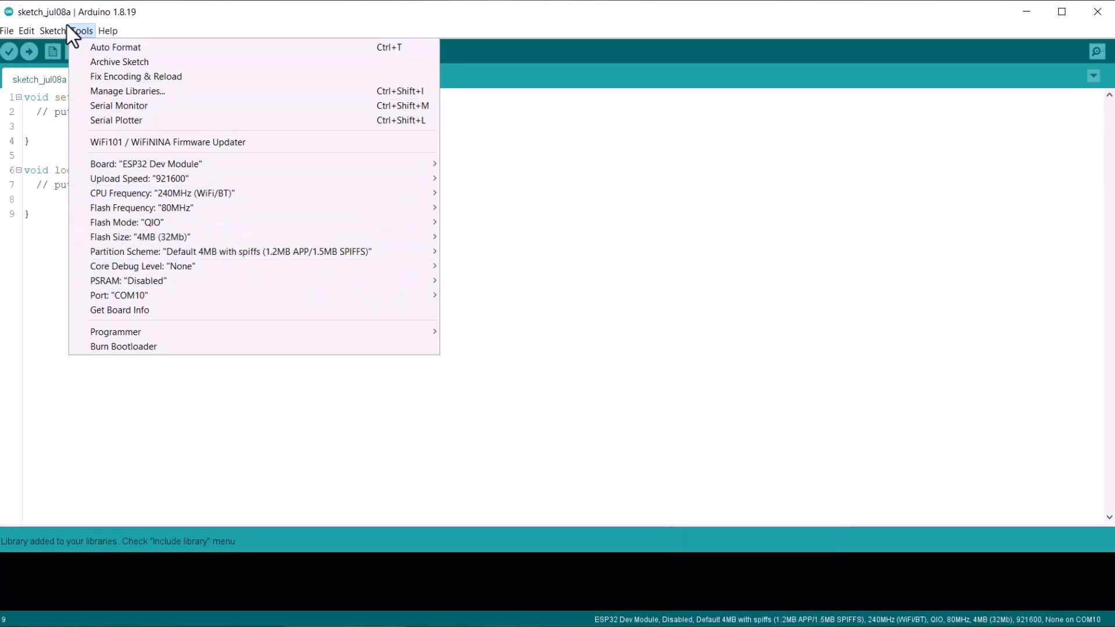
Dismiss the Tools menu and load the ArduinoESP32 full_featured example sketch.
click(7, 31)
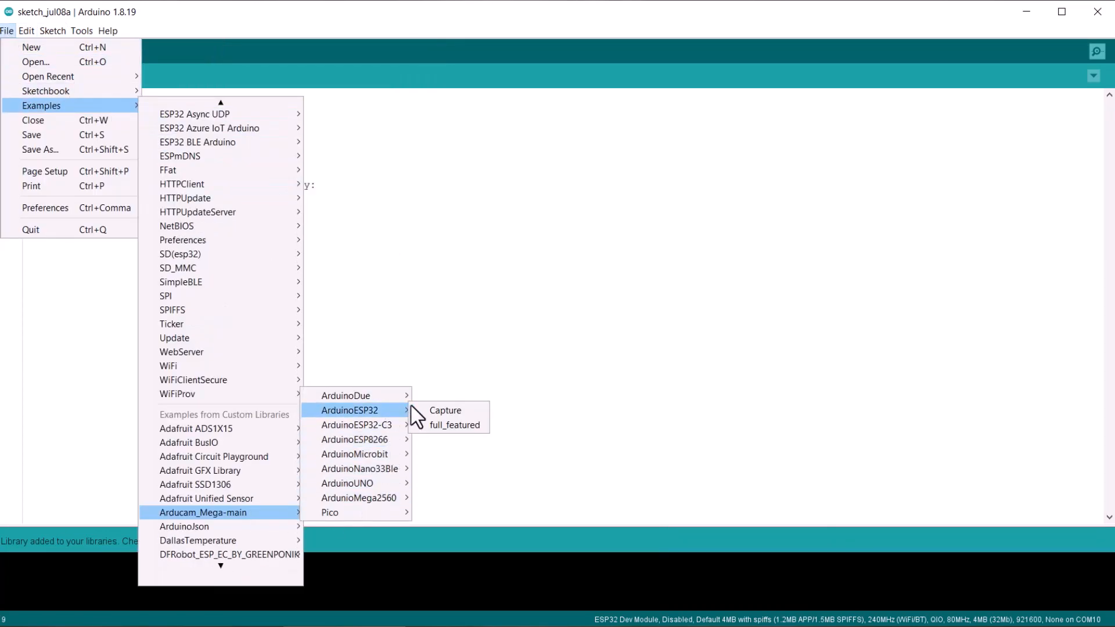
click(454, 425)
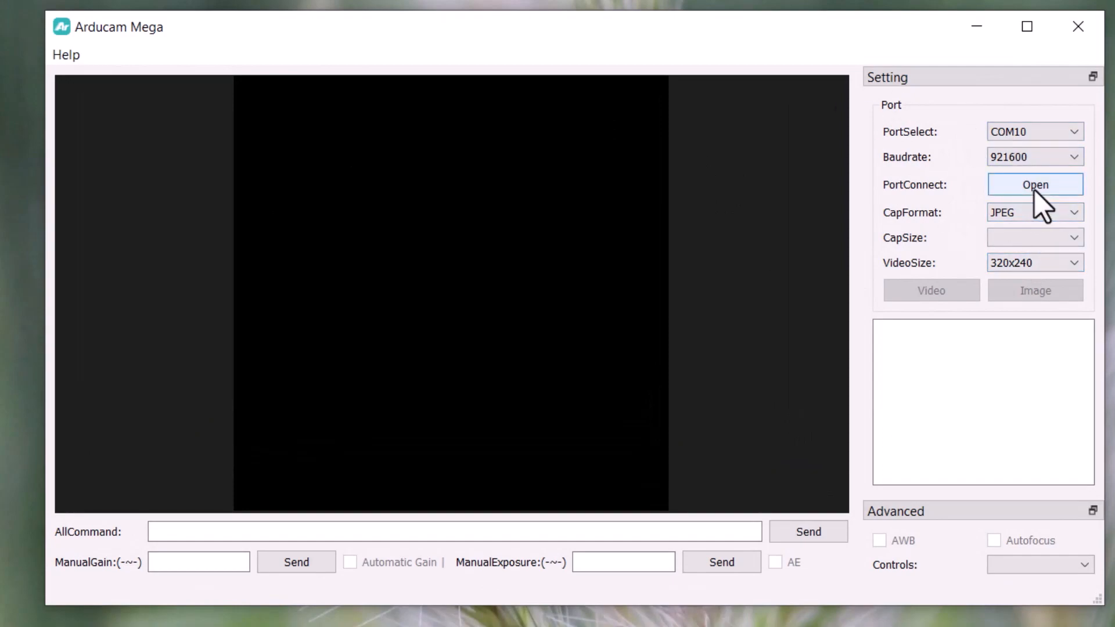
Open the COM10 port in PortConnect so the camera initializes.
click(1035, 185)
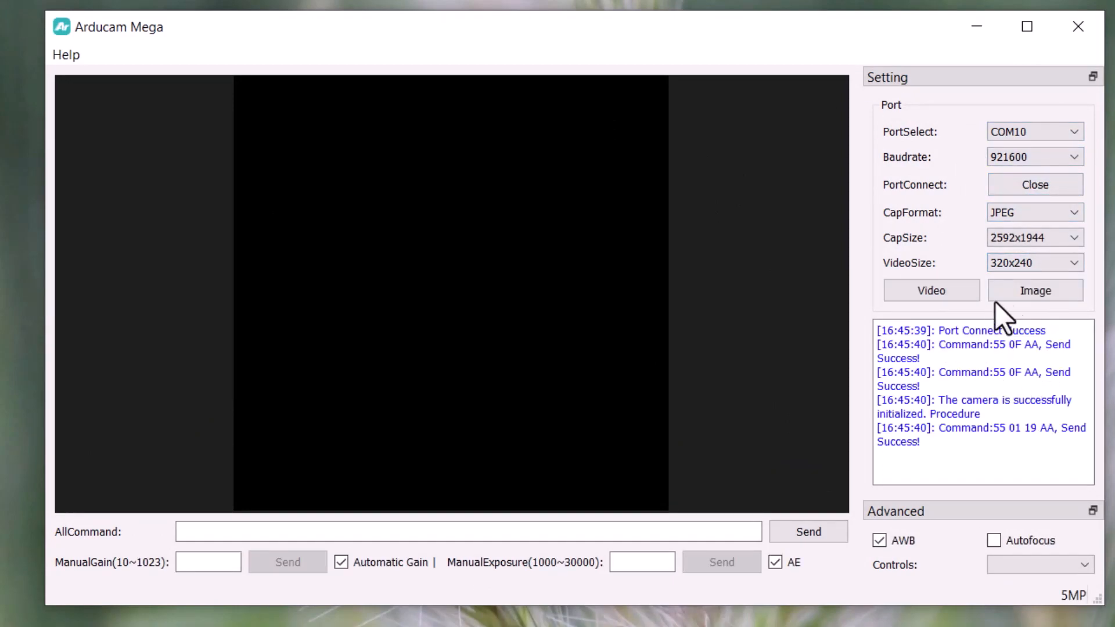
click(931, 291)
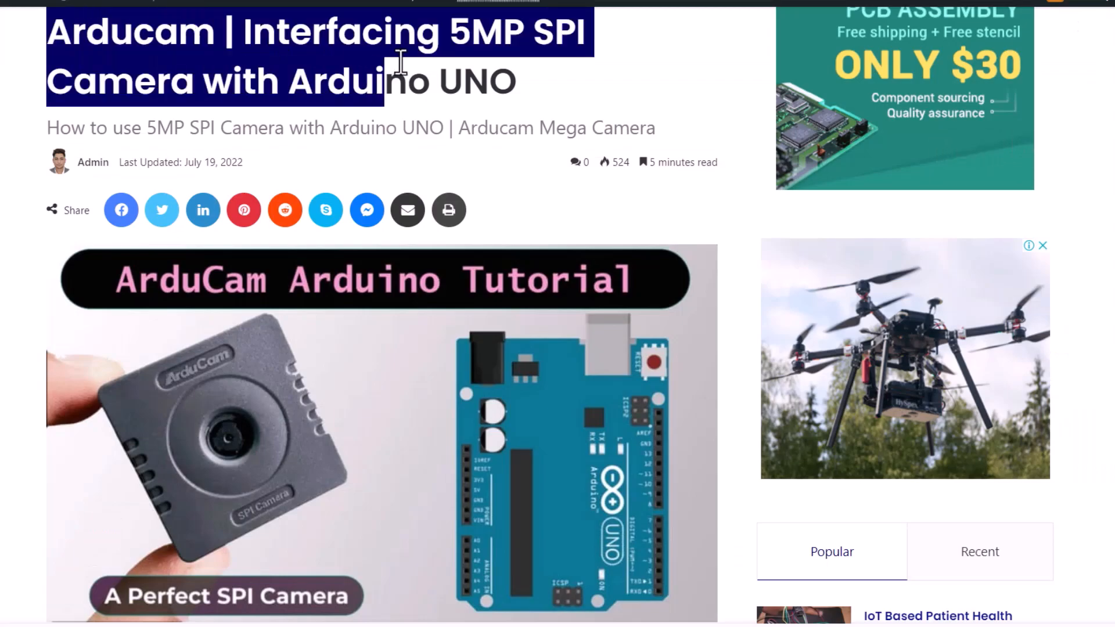
Scroll down the ESP32 5MP SPI camera article to its pin wiring table.
scroll(down, 3)
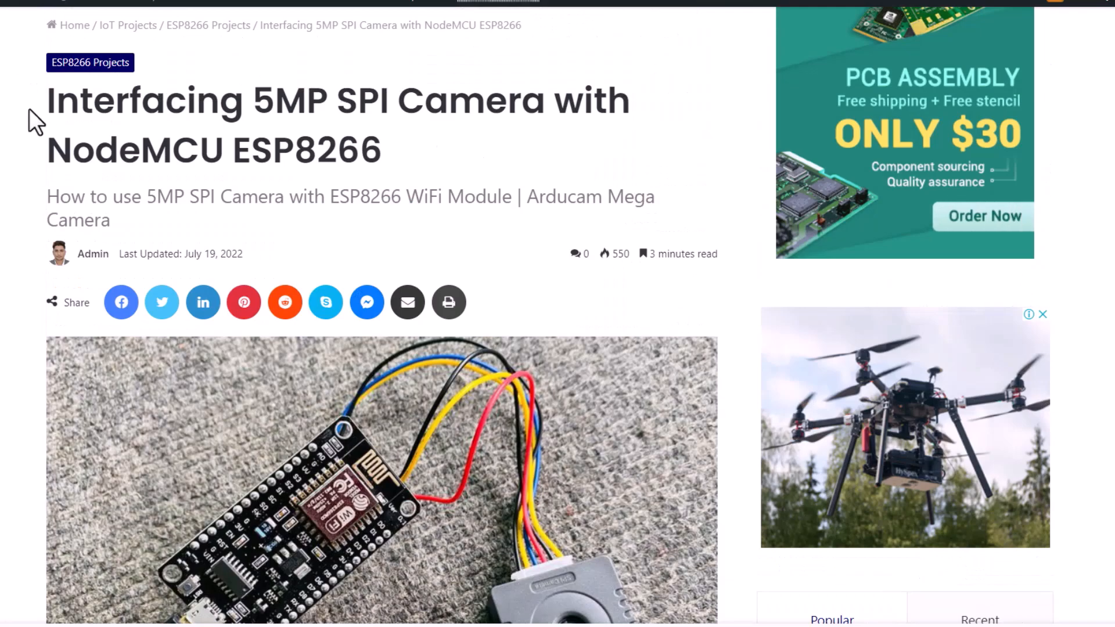
mouse_move(407, 142)
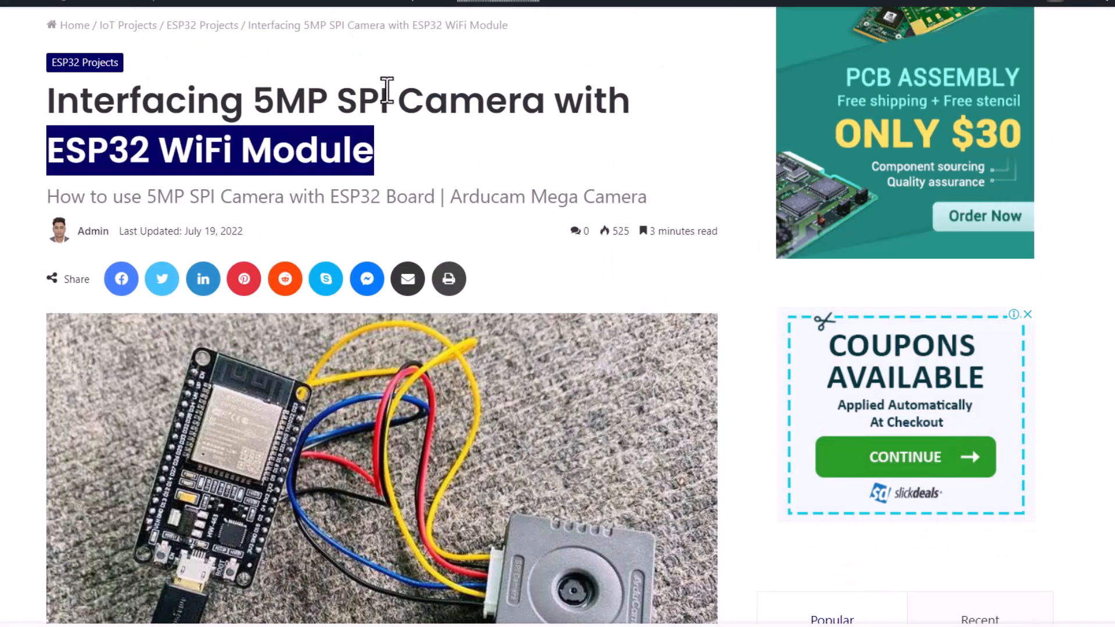
scroll(down, 3)
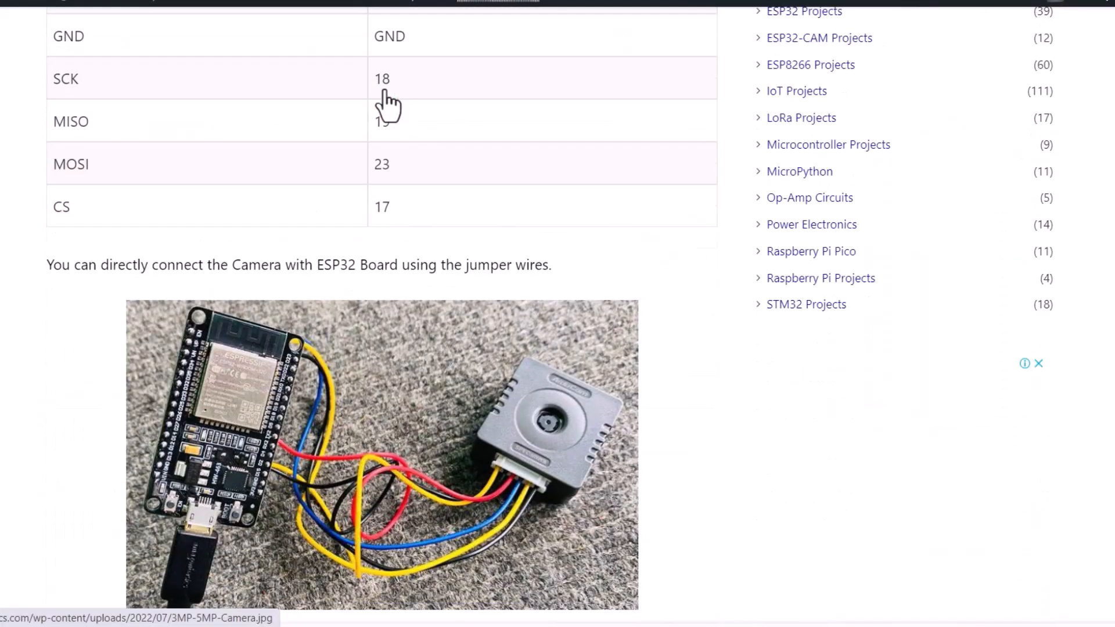